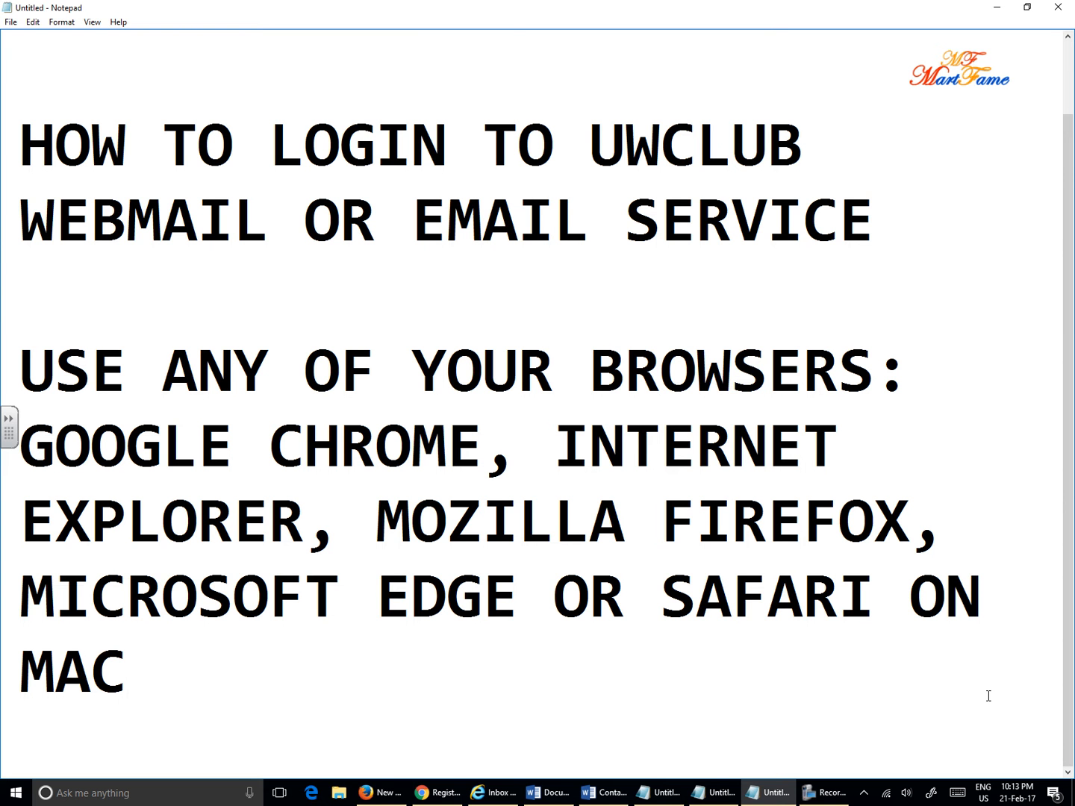
# - Load webmail.uwclub.net/ in the new Firefox tab
pyautogui.click(127, 671)
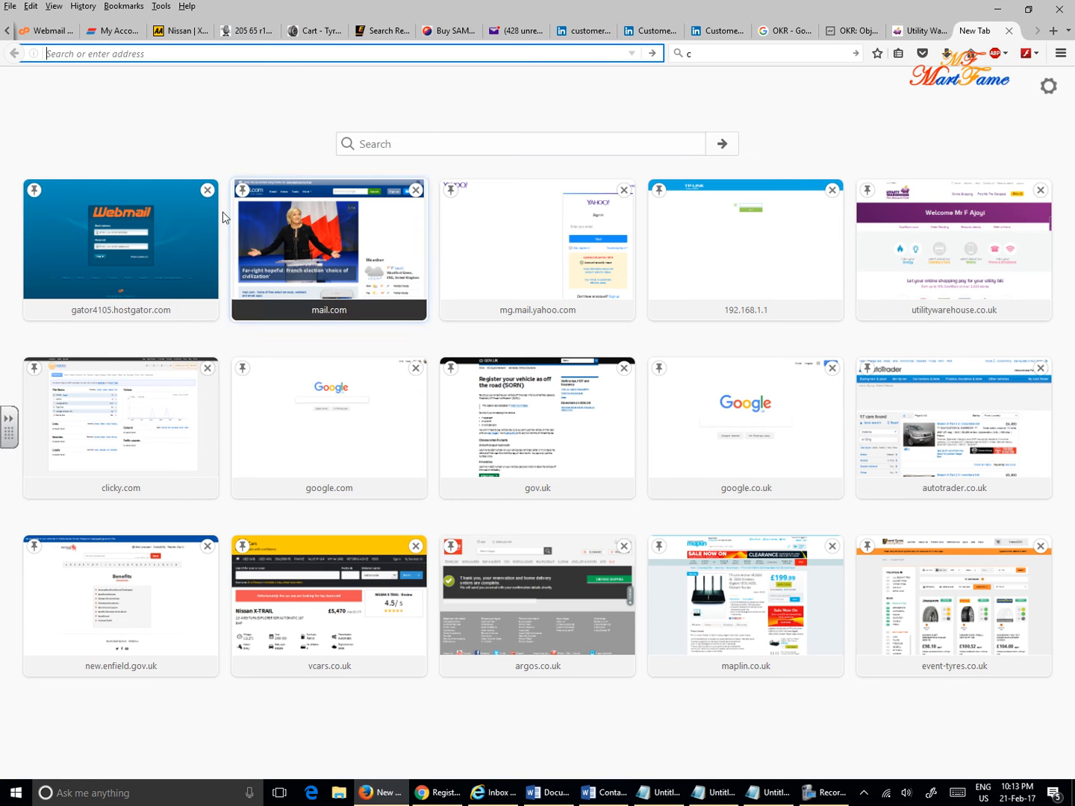
pyautogui.moveTo(208, 120)
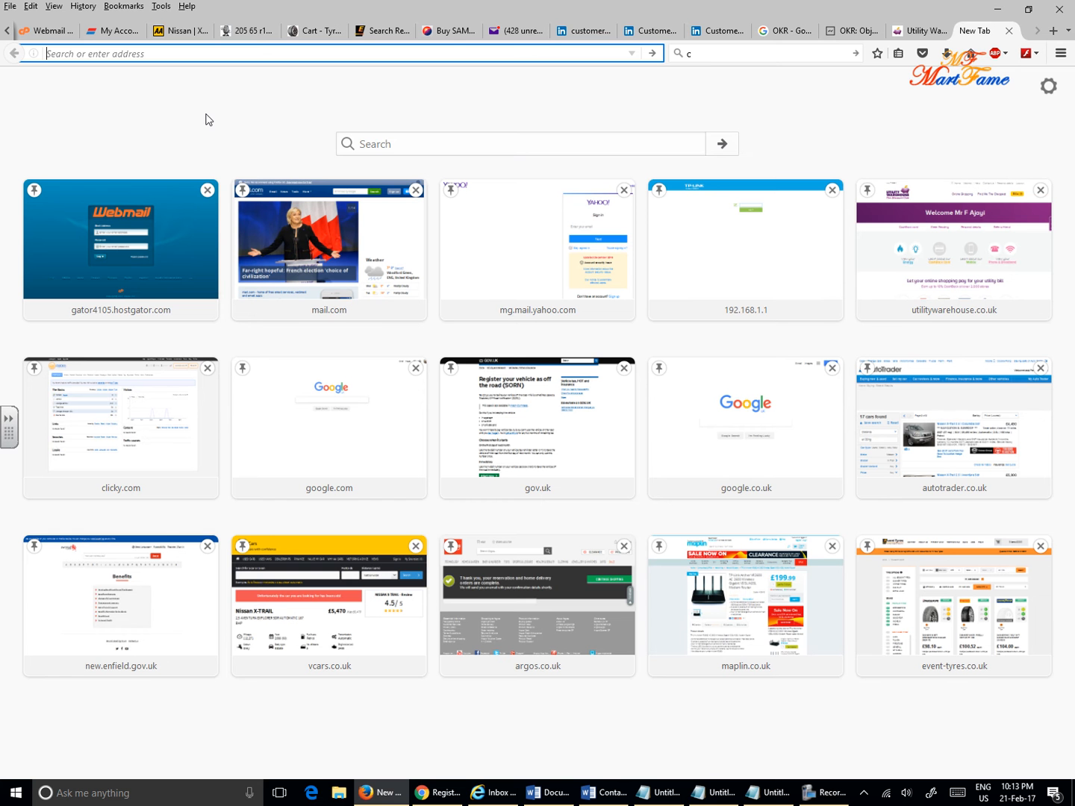
pyautogui.moveTo(199, 97)
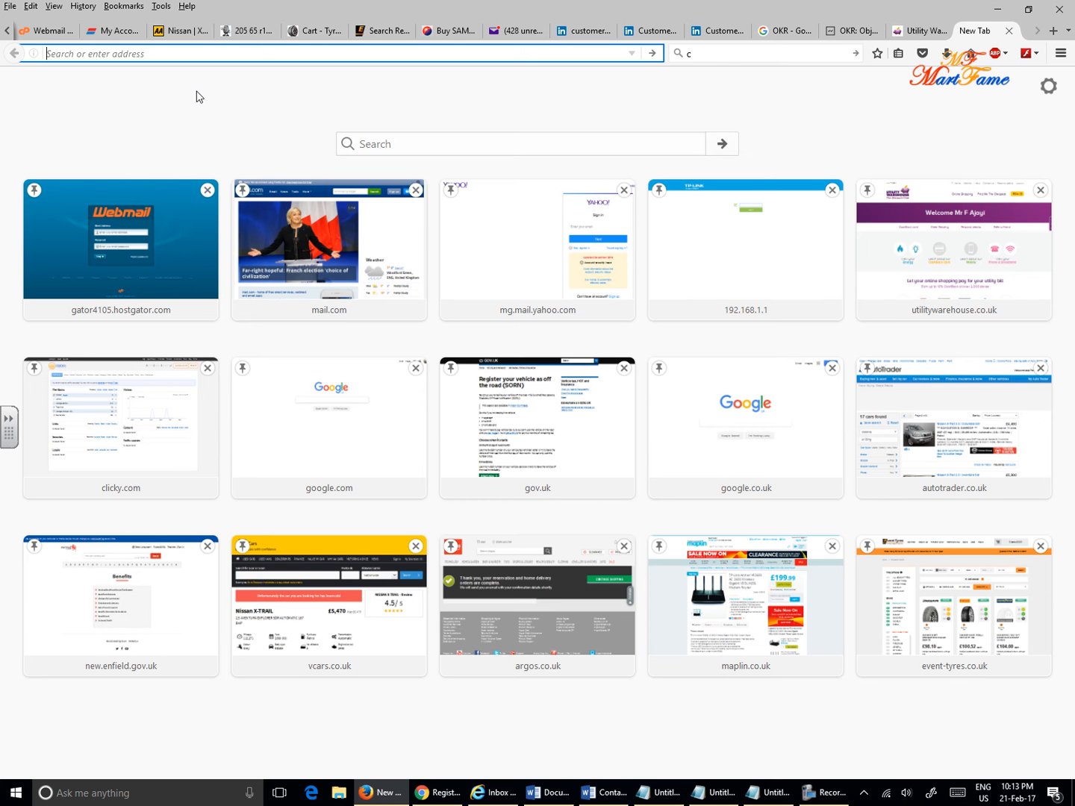
pyautogui.write('webmail.uwclub.net/')
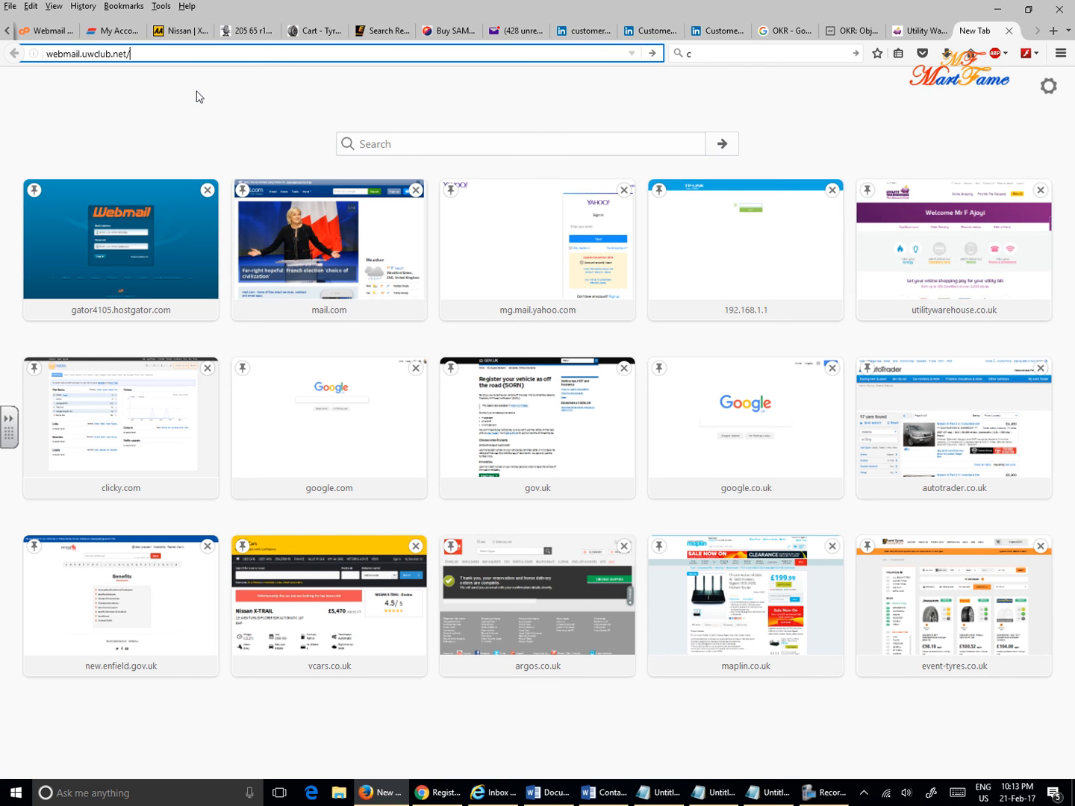
pyautogui.press('Return')
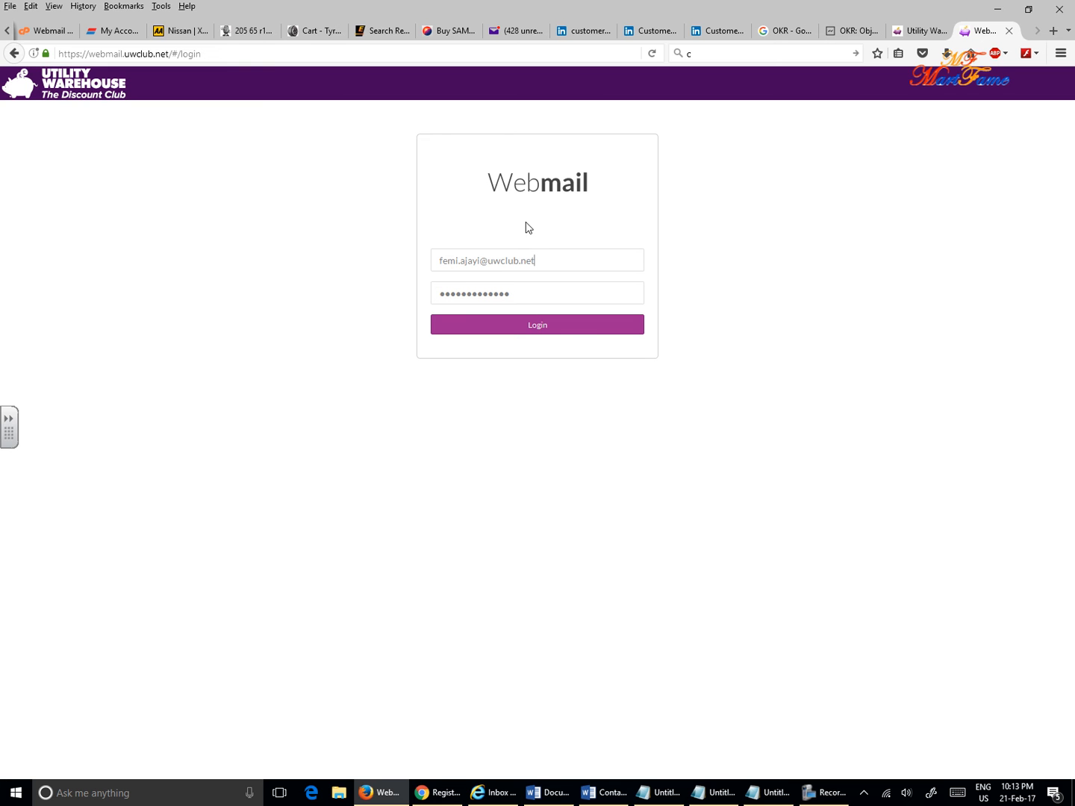
pyautogui.moveTo(562, 251)
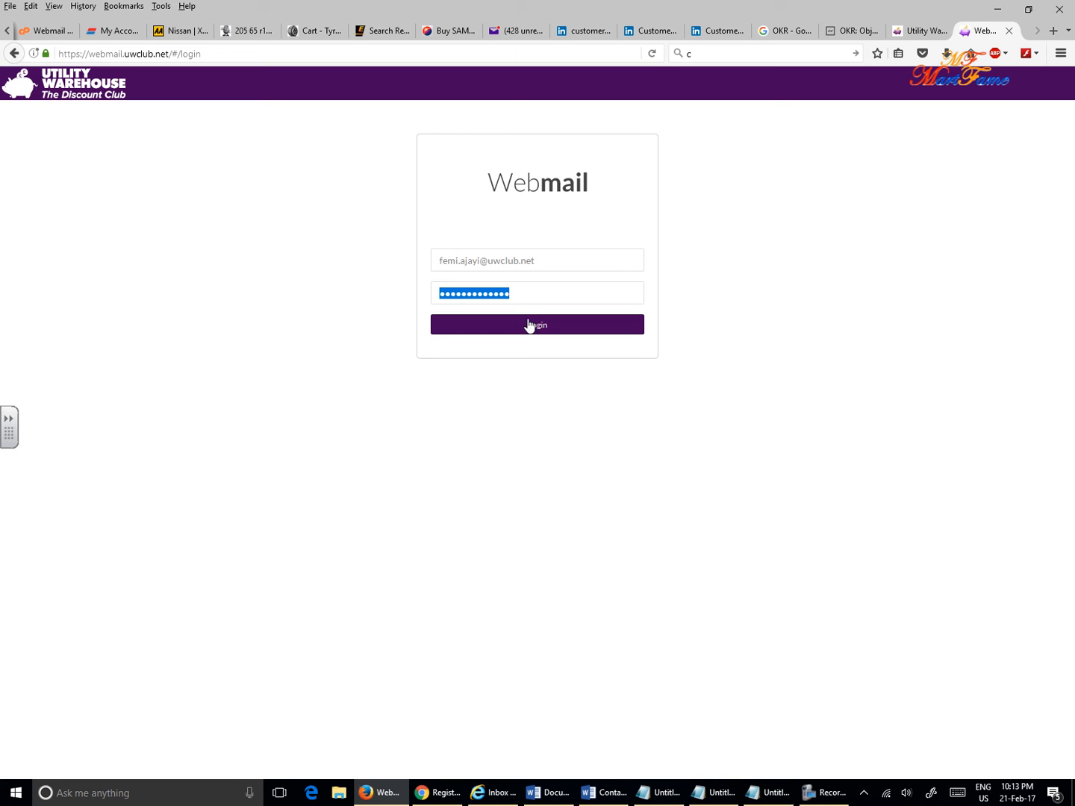
# - Log in with the prefilled credentials, reaching an inbox with one welcome message
pyautogui.click(536, 324)
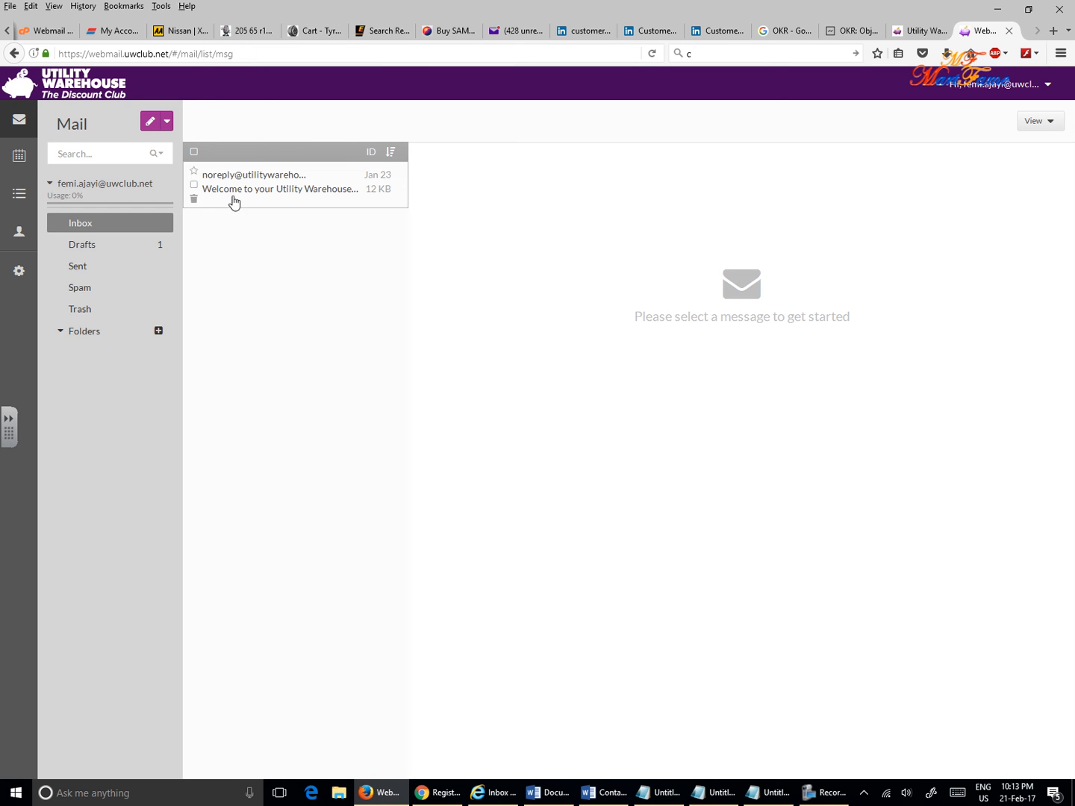
pyautogui.moveTo(41, 133)
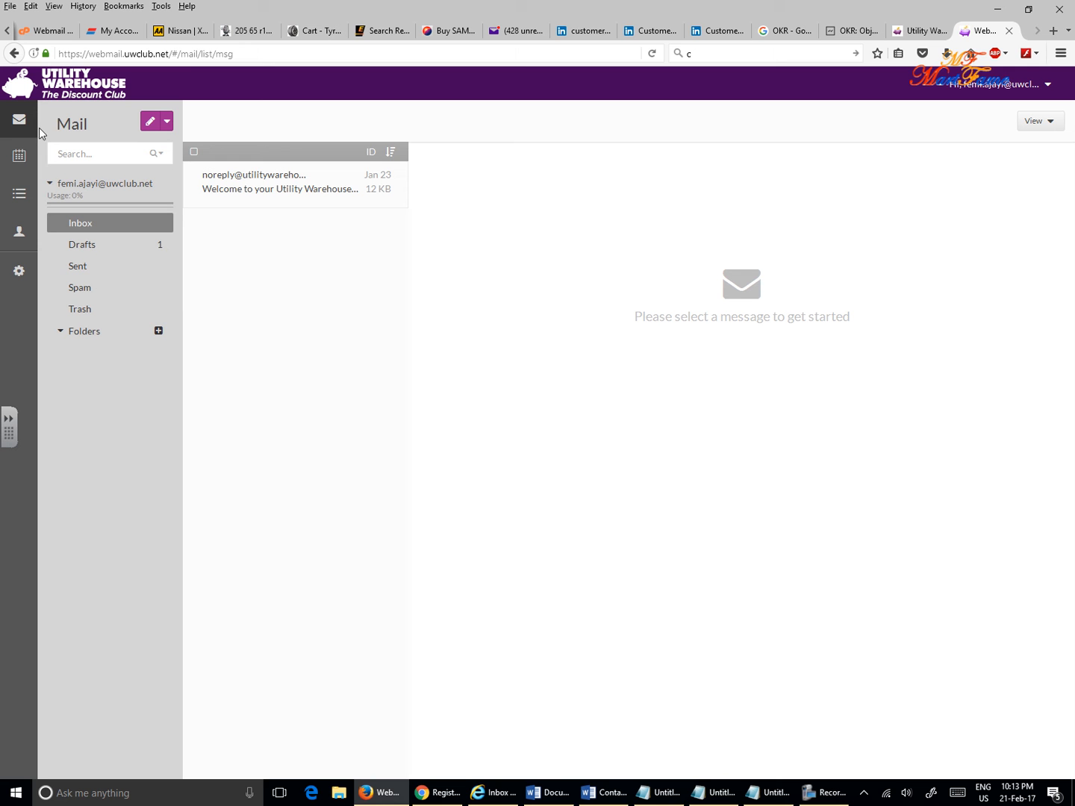
pyautogui.moveTo(18, 121)
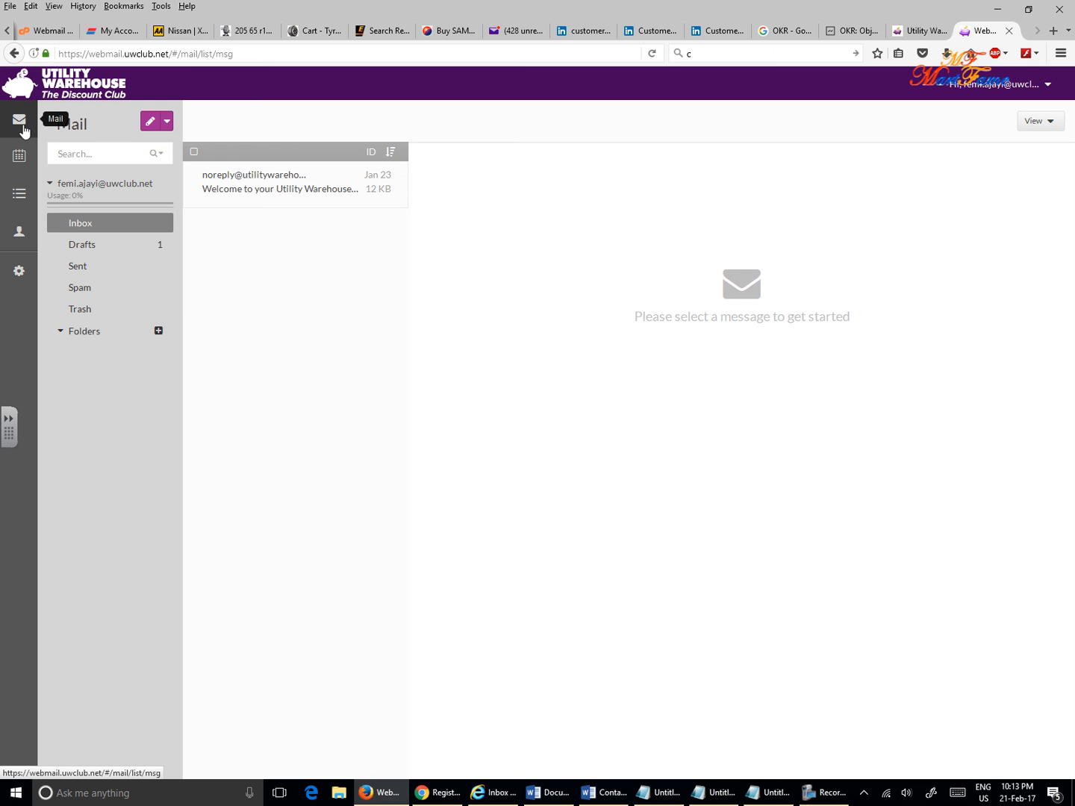
pyautogui.moveTo(19, 231)
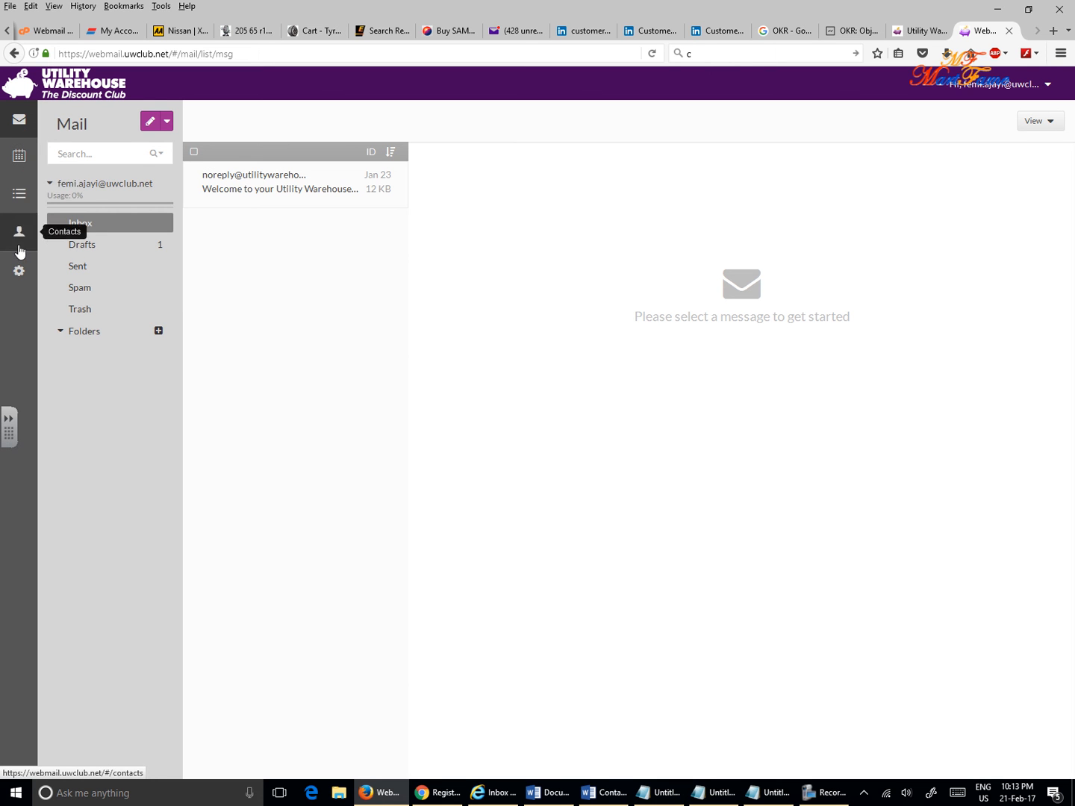
pyautogui.moveTo(18, 142)
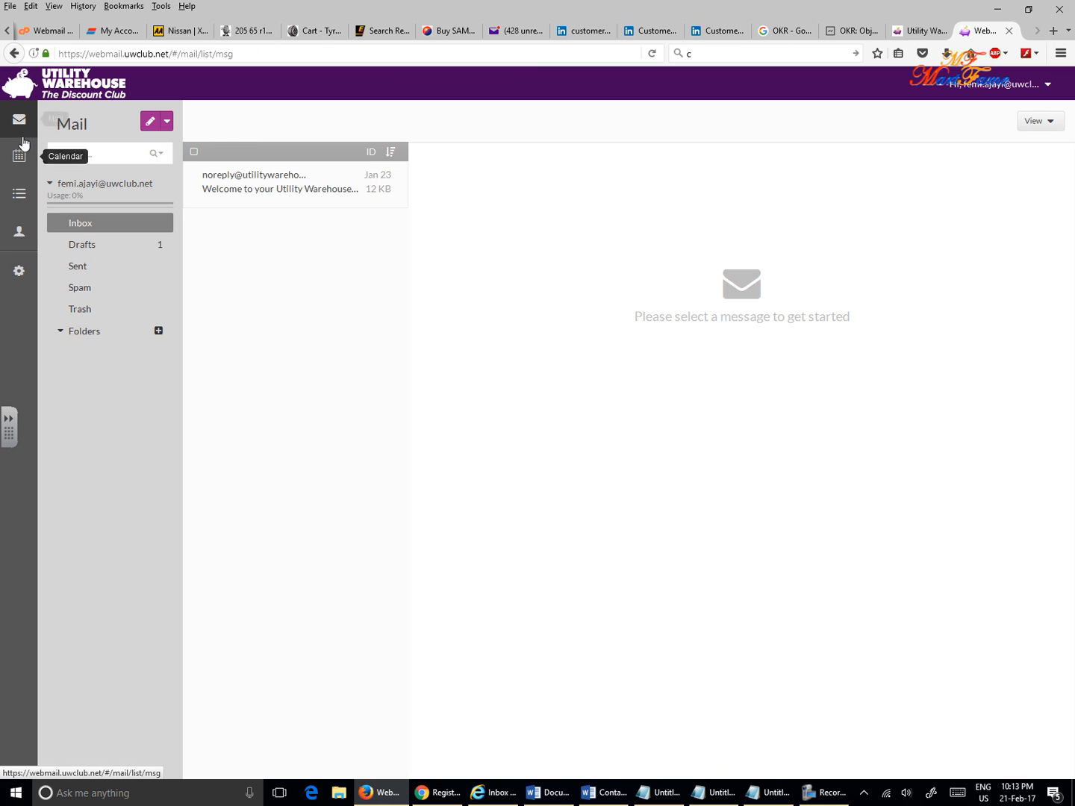
pyautogui.moveTo(18, 120)
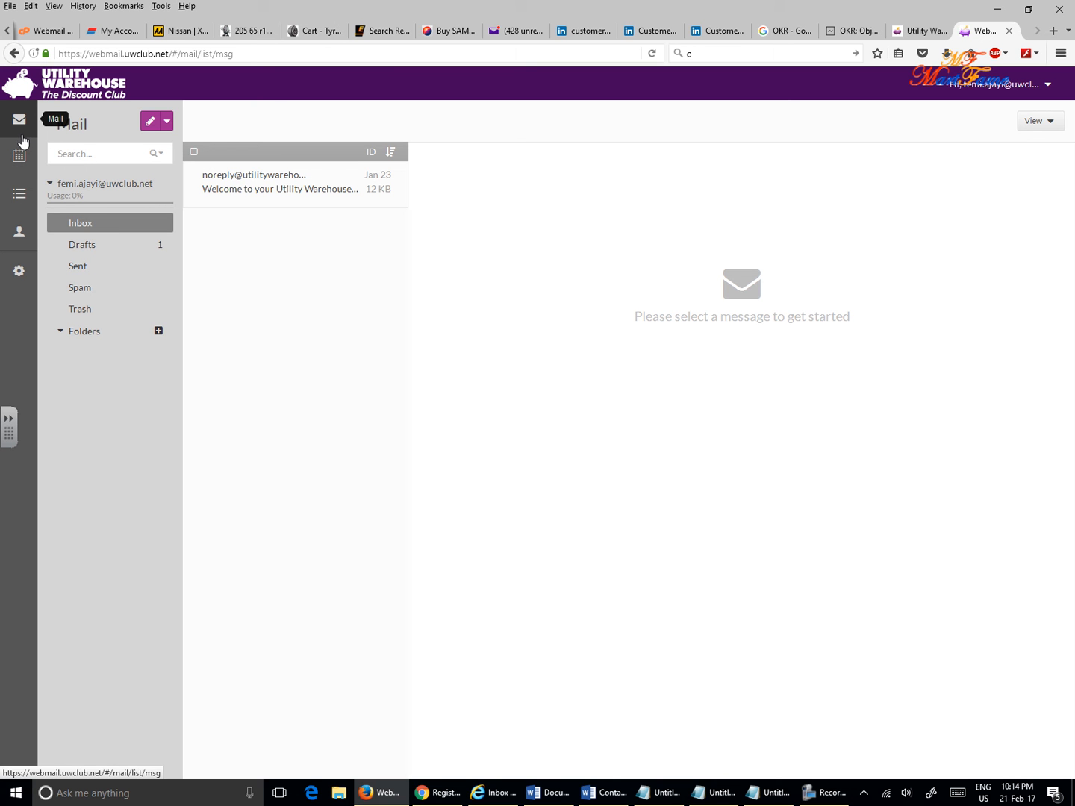
pyautogui.moveTo(20, 127)
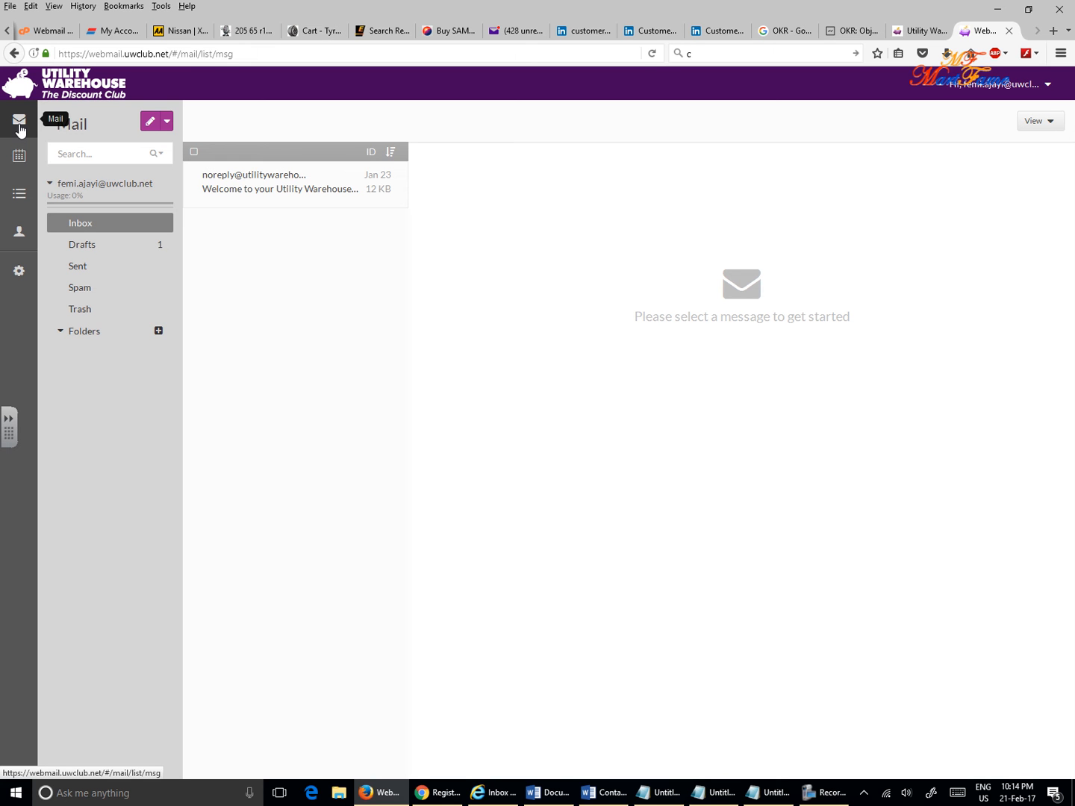
pyautogui.moveTo(96, 139)
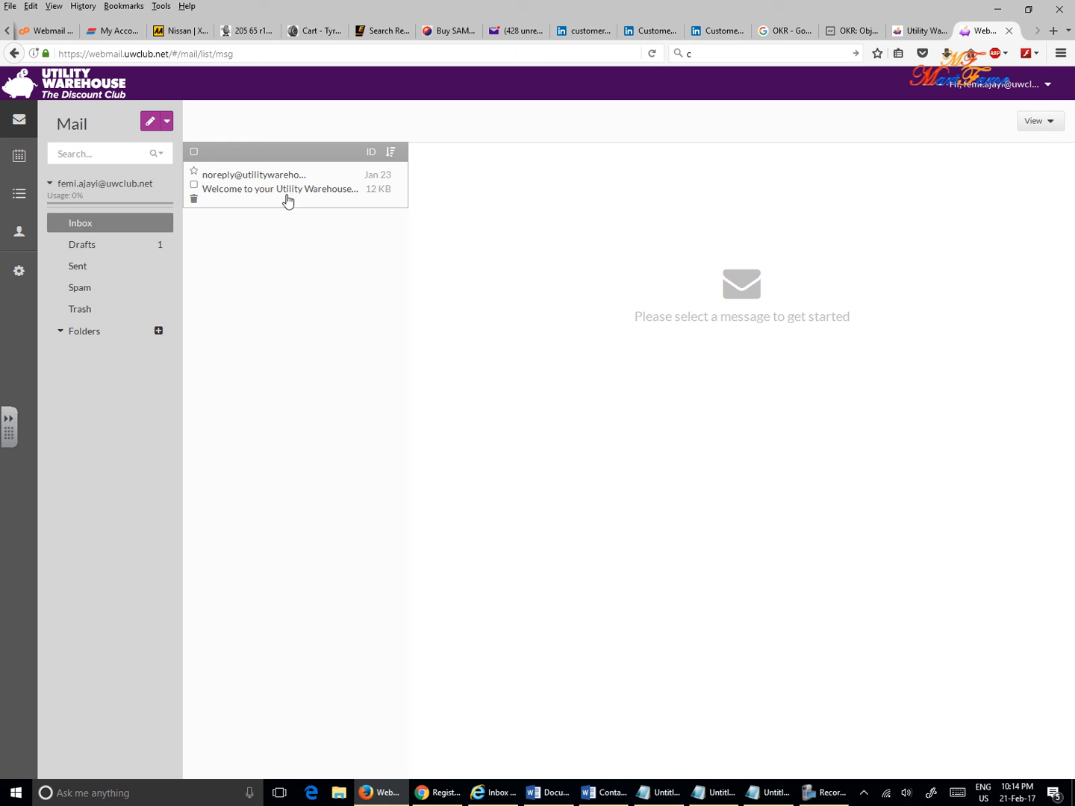
pyautogui.moveTo(306, 207)
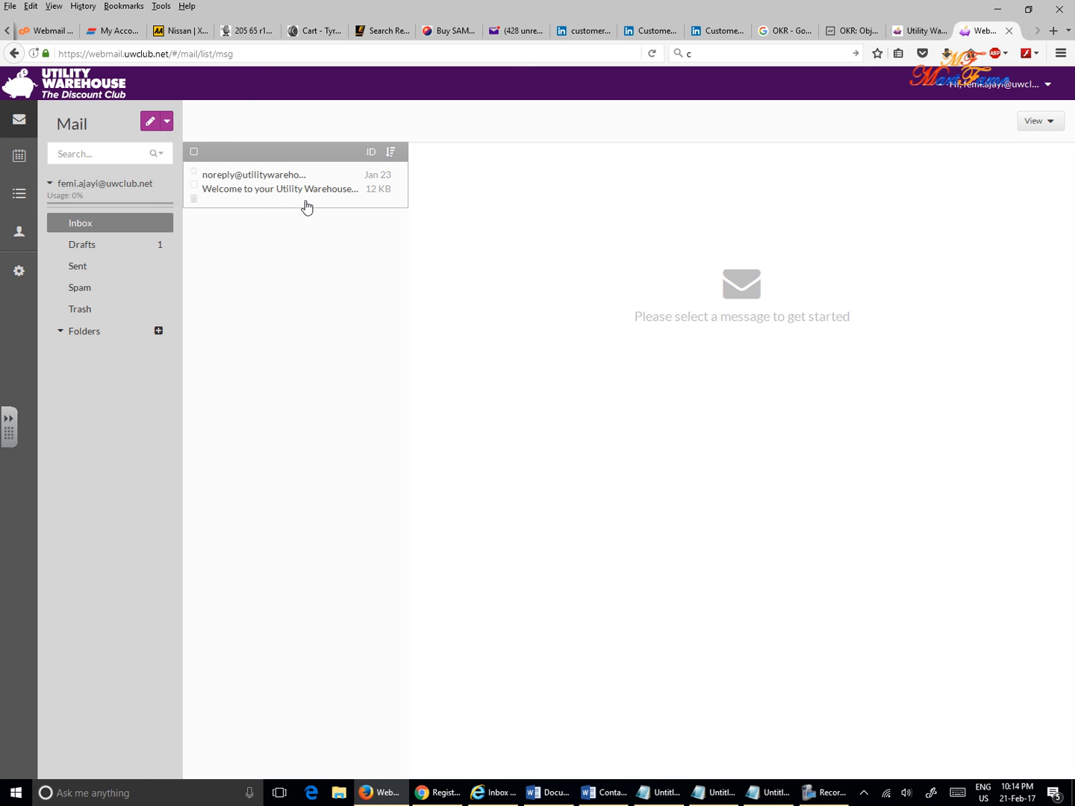
pyautogui.moveTo(19, 155)
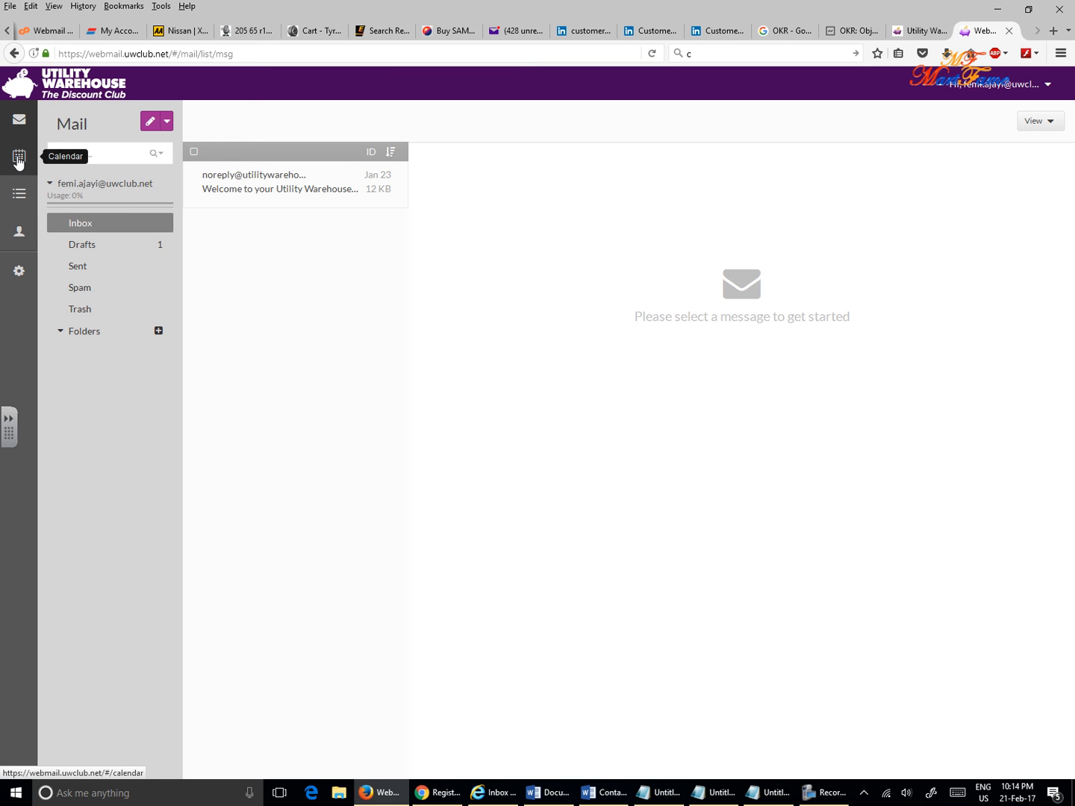
# - Show today's empty calendar day schedule, then head toward the task list
pyautogui.click(19, 156)
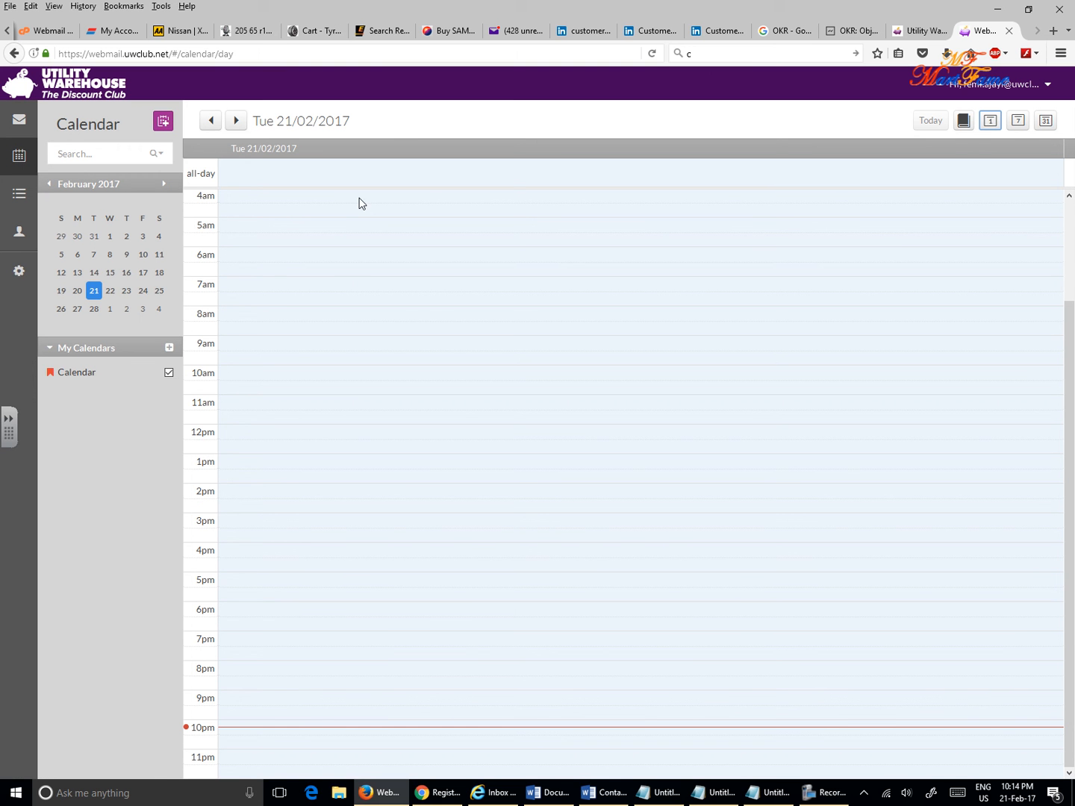
pyautogui.moveTo(19, 270)
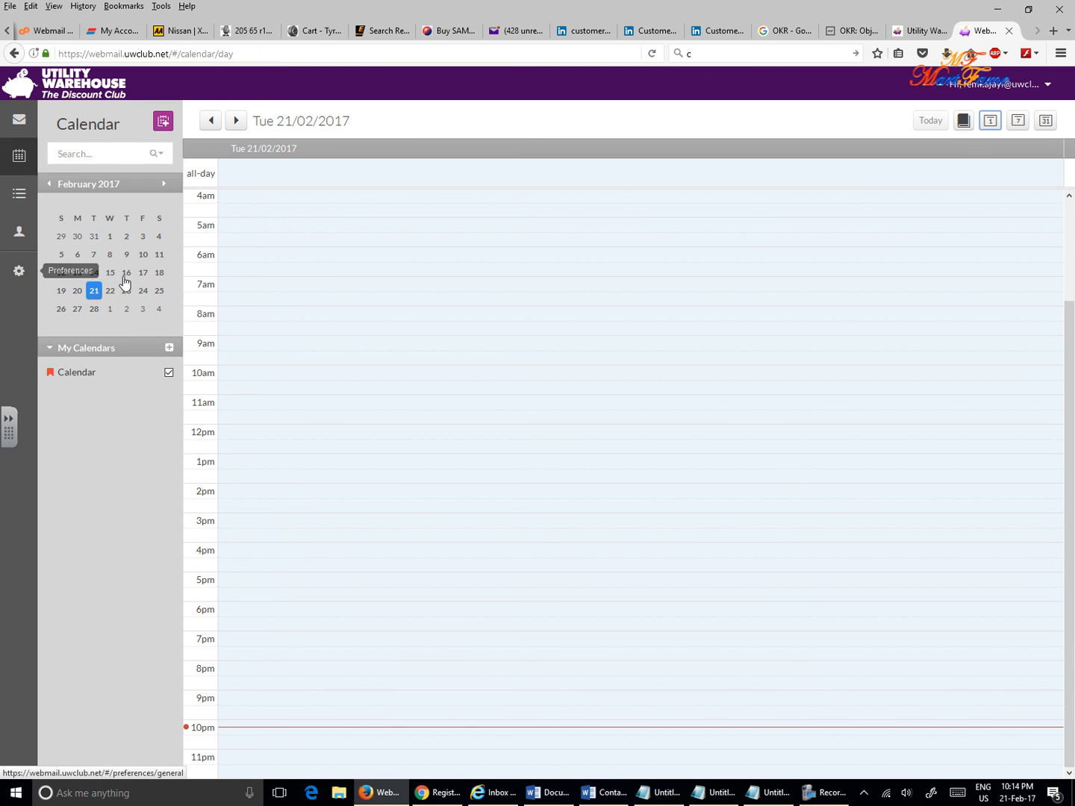
pyautogui.moveTo(19, 195)
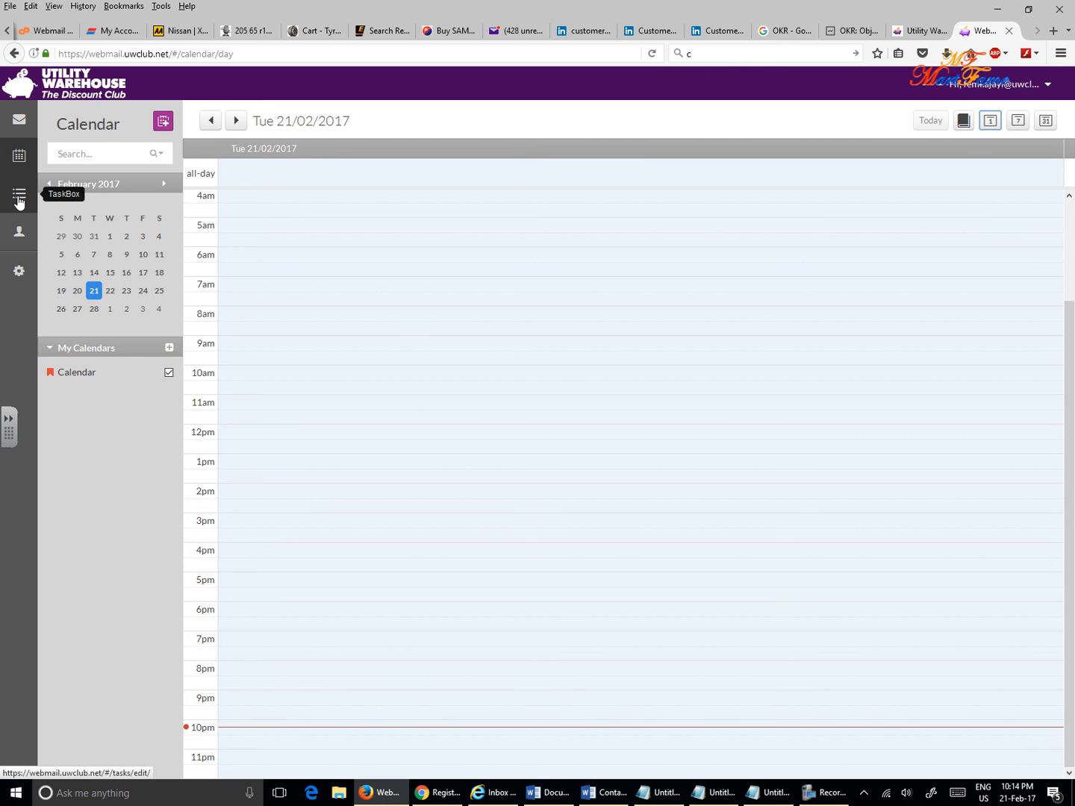
pyautogui.click(19, 196)
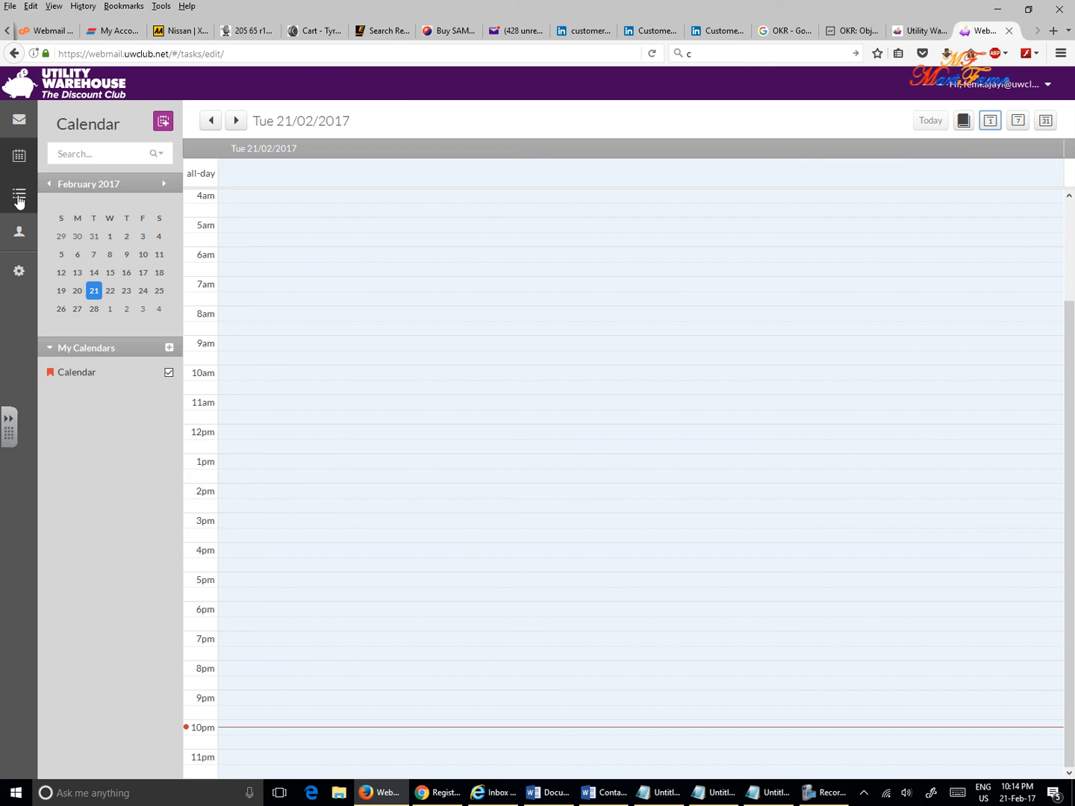
# - Show the TaskBox task list, empty in every category
pyautogui.click(18, 195)
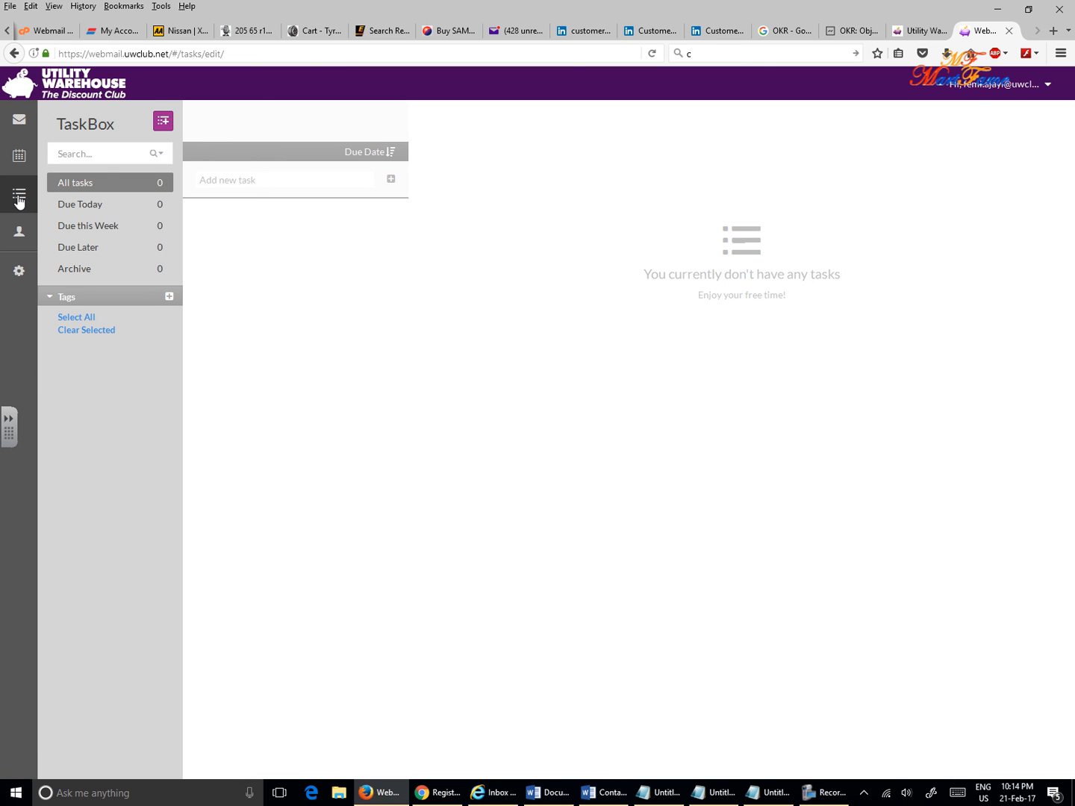
pyautogui.moveTo(19, 232)
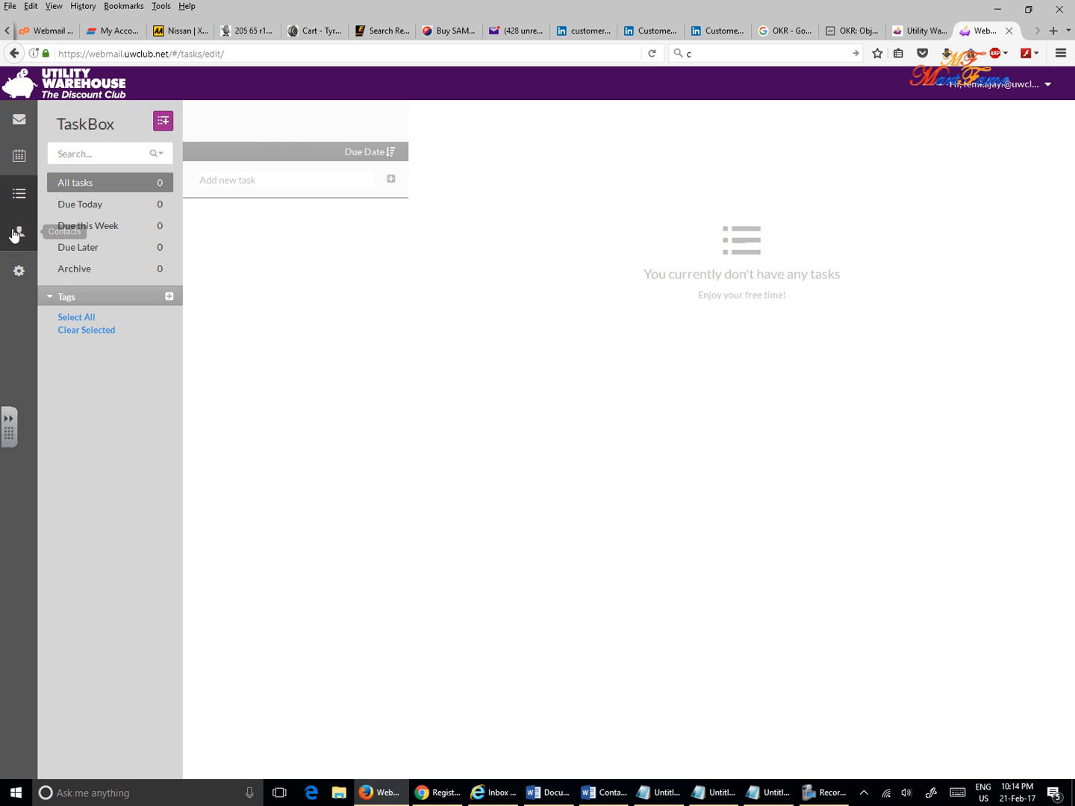
pyautogui.moveTo(18, 237)
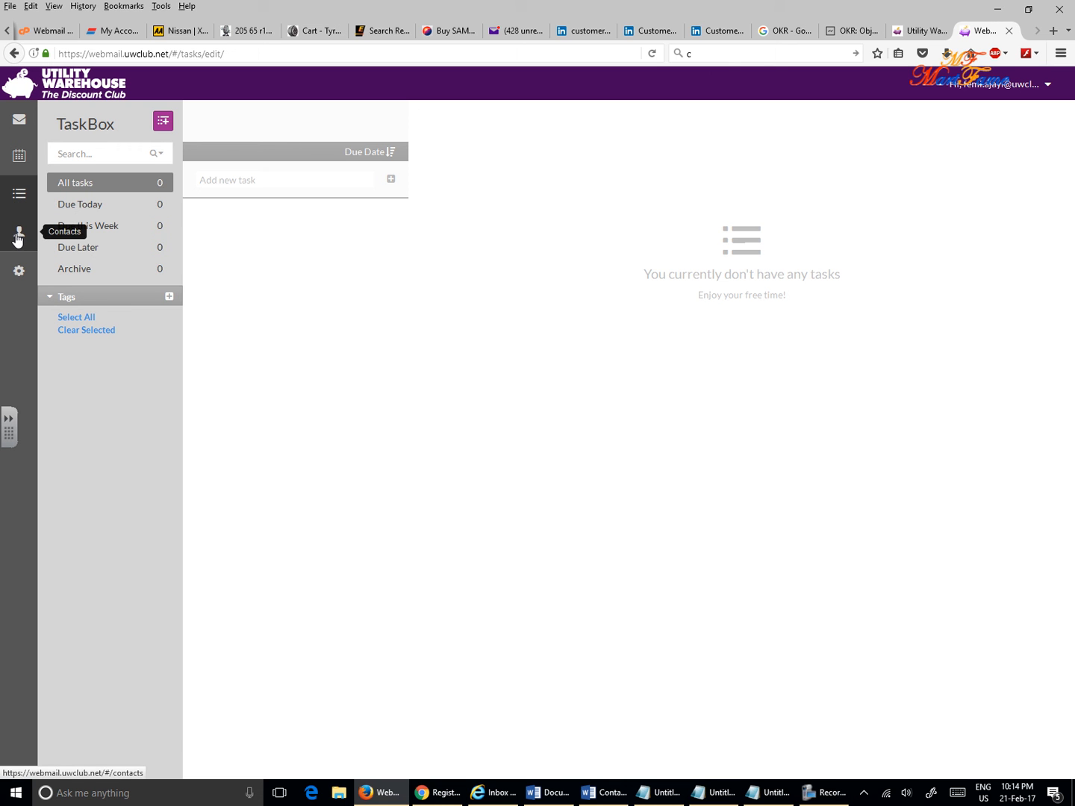
# - View the address book's three contacts, then head toward account preferences
pyautogui.click(18, 234)
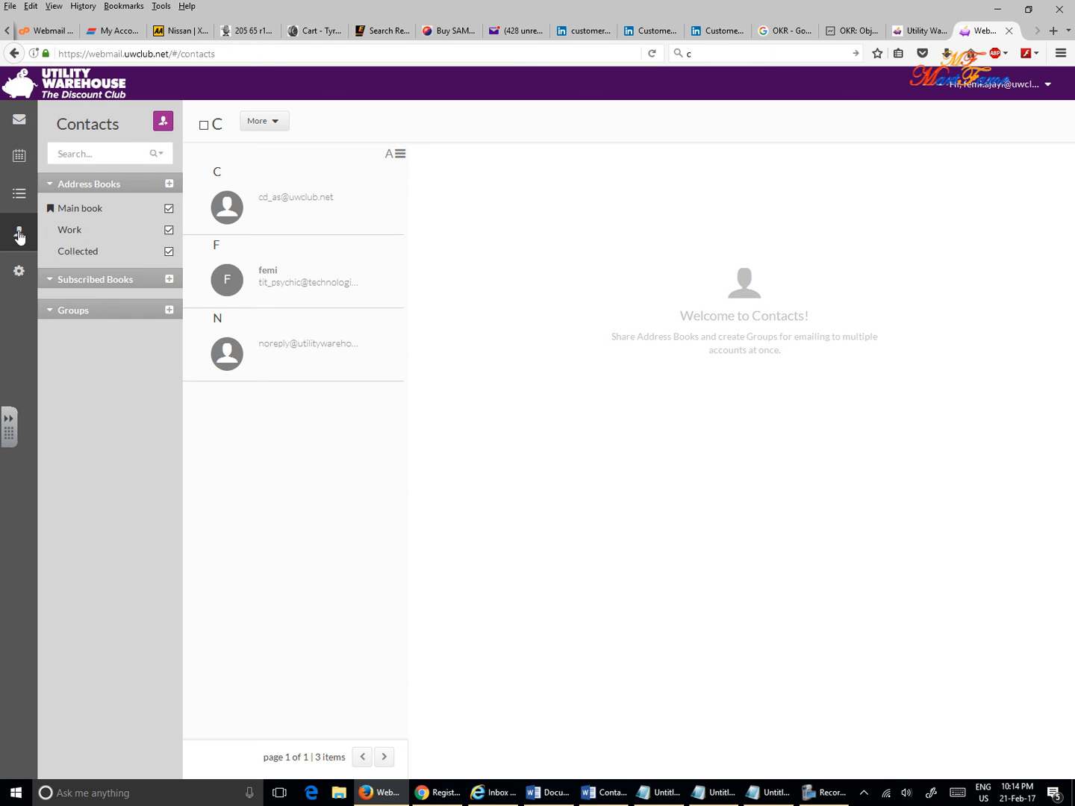
pyautogui.moveTo(18, 271)
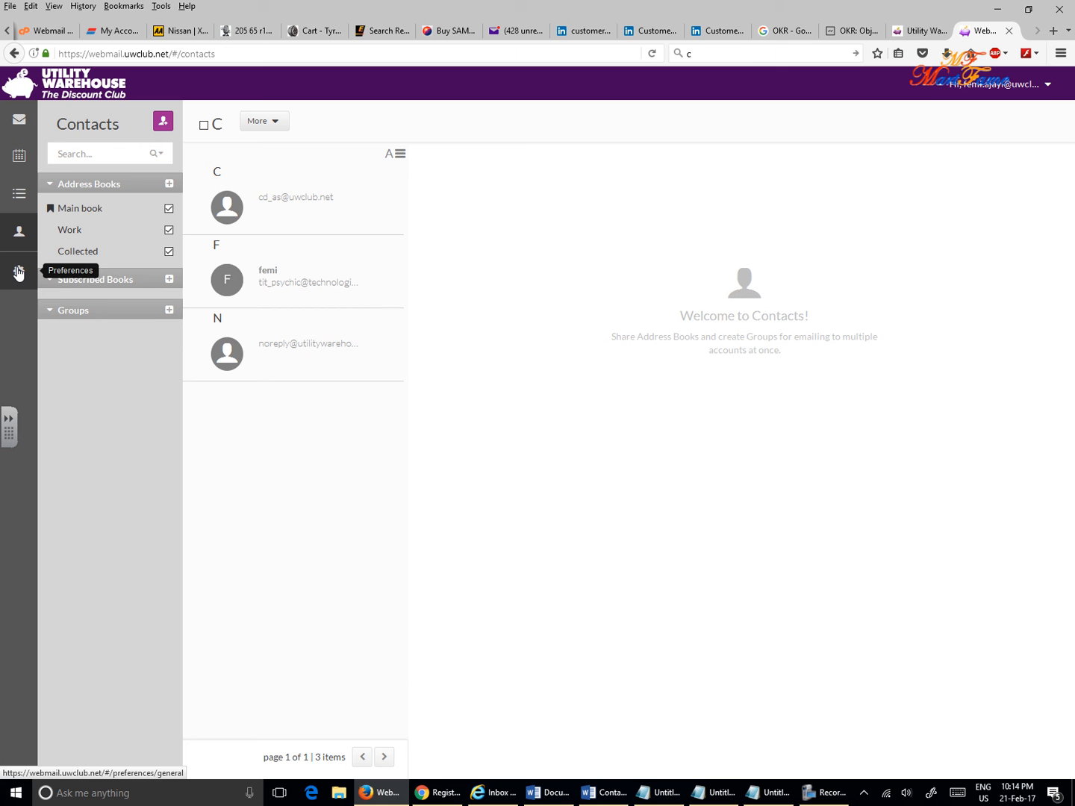
pyautogui.click(18, 271)
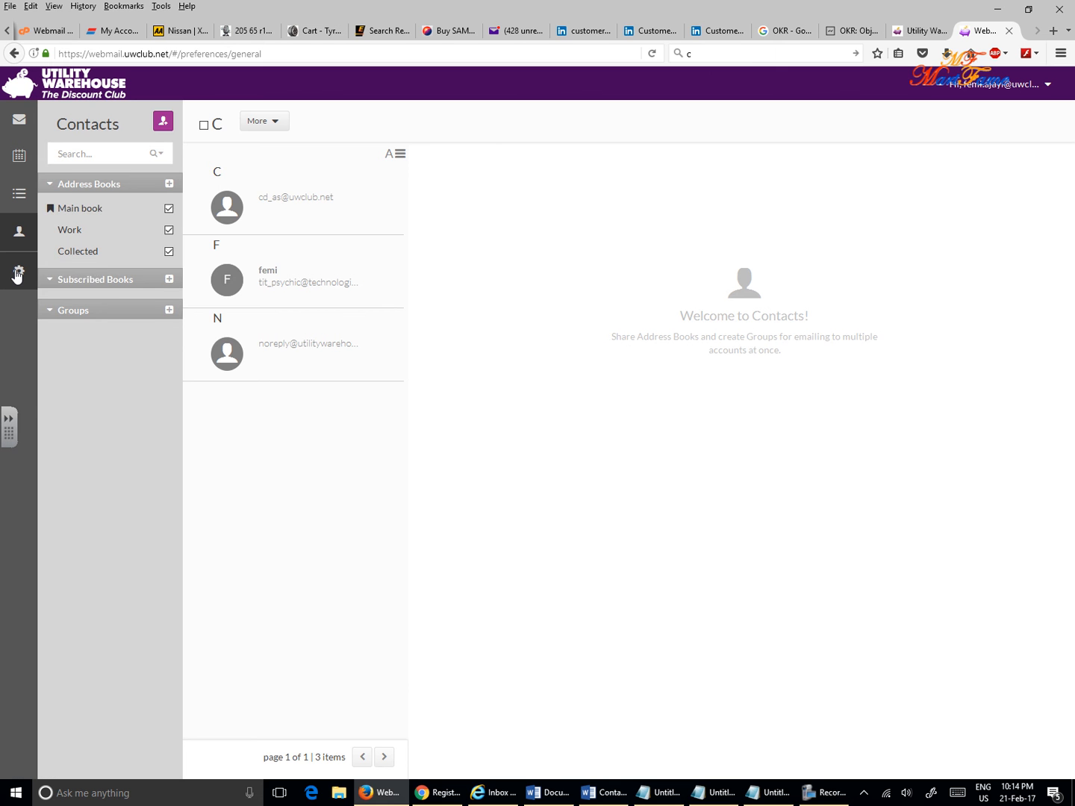
# - Open Preferences > General with its email, date and time settings
pyautogui.click(18, 271)
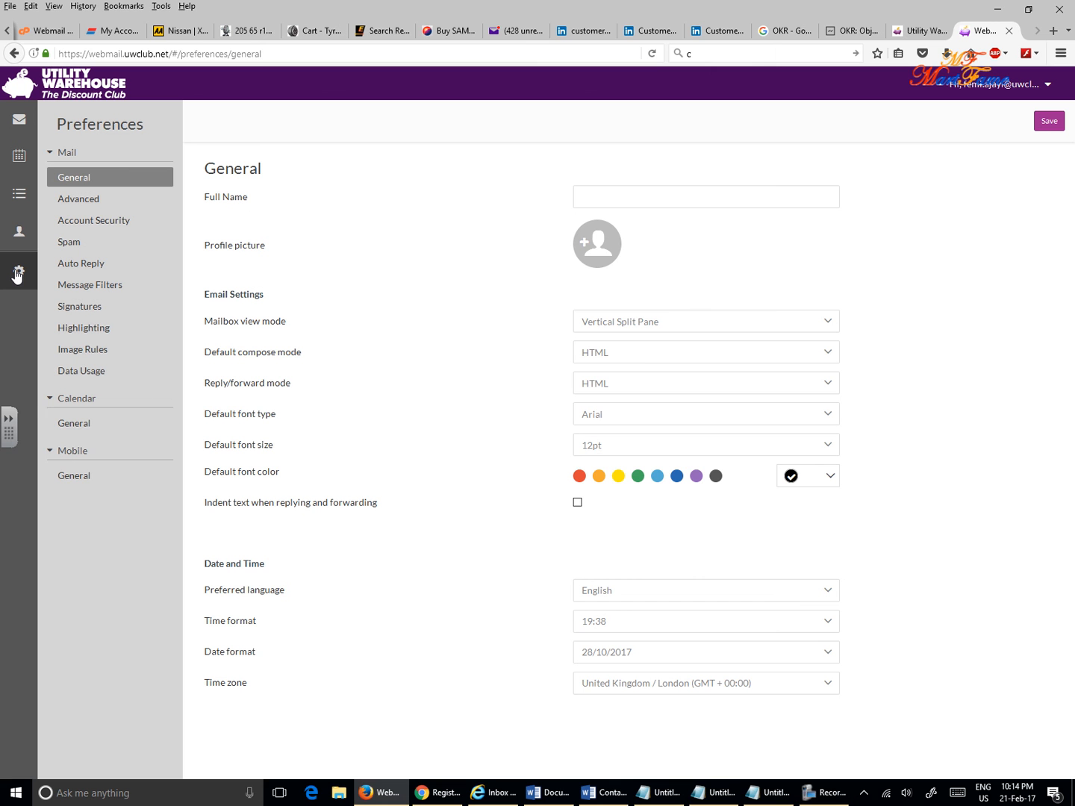
pyautogui.moveTo(18, 156)
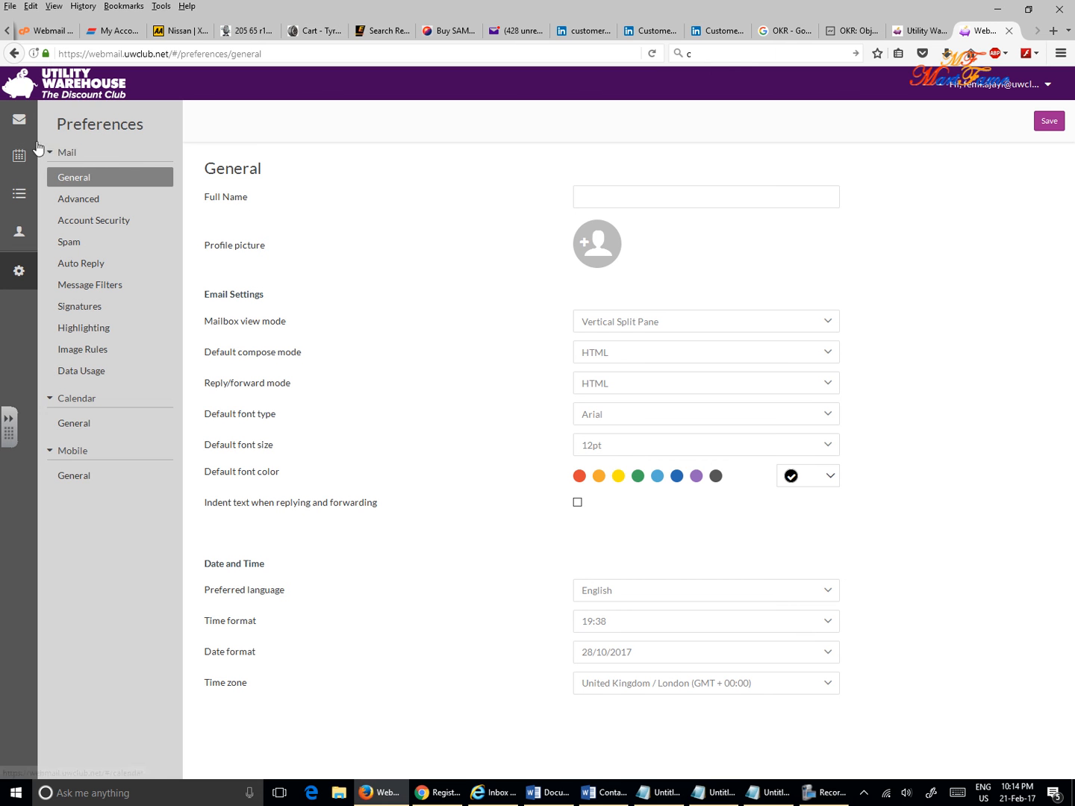
pyautogui.moveTo(20, 120)
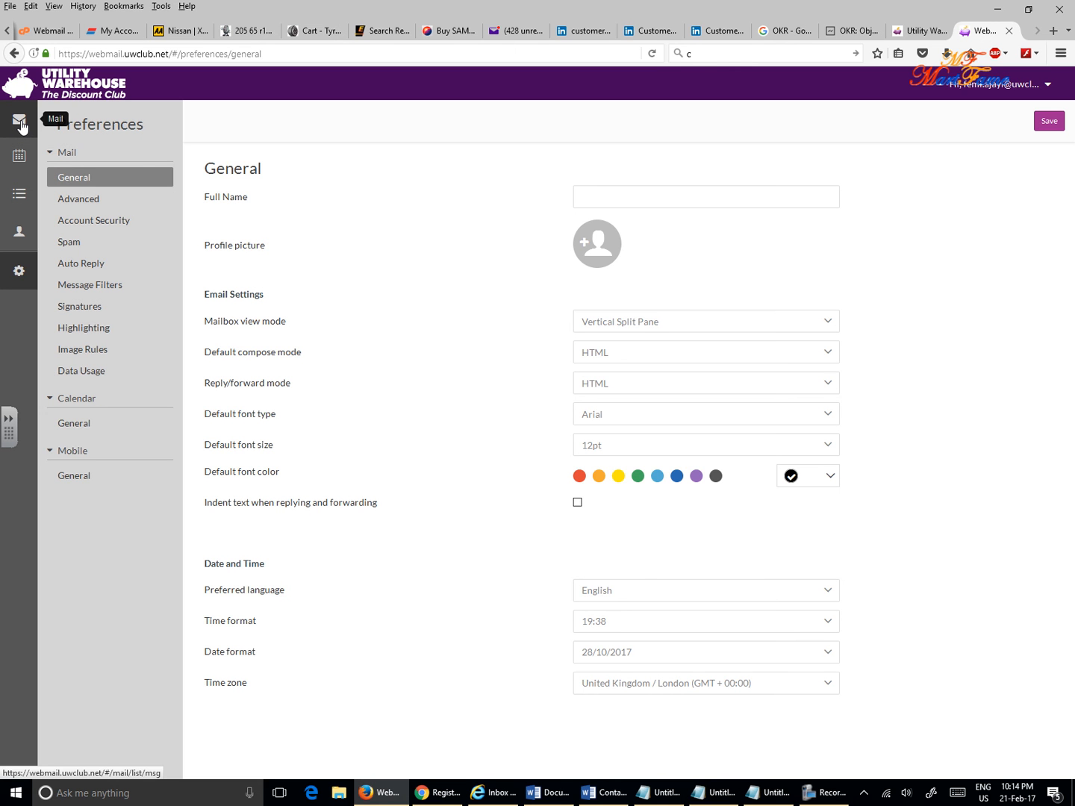
pyautogui.click(18, 120)
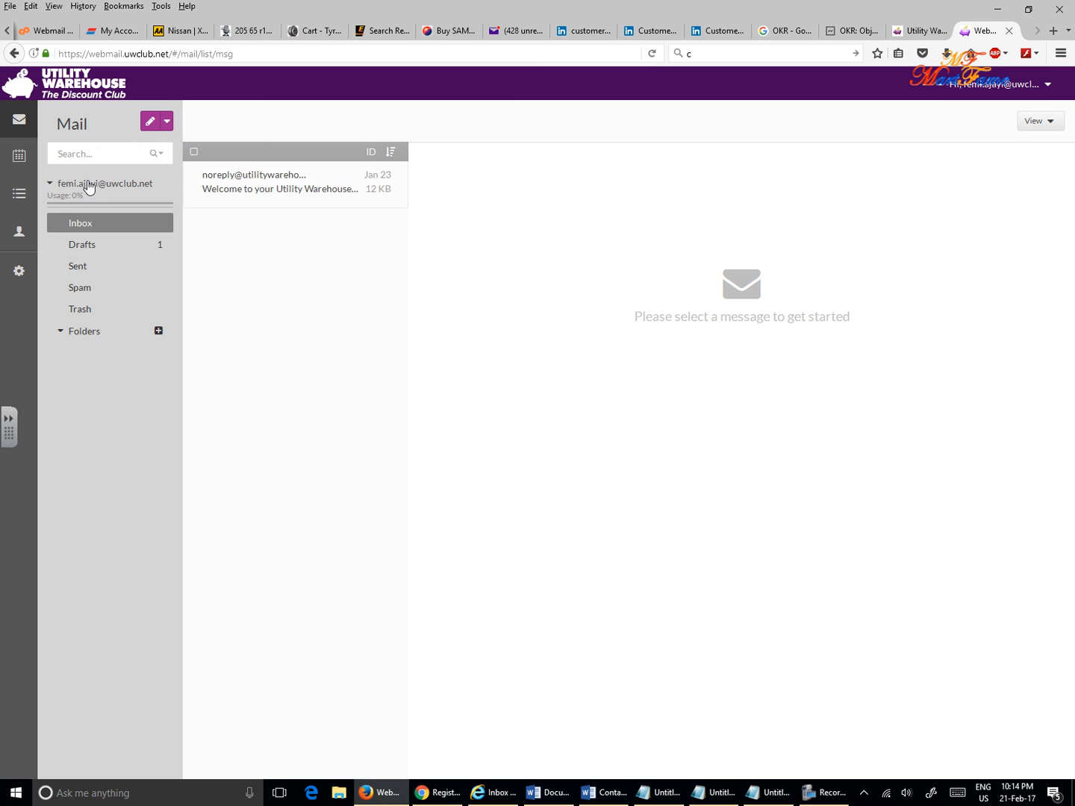
pyautogui.moveTo(209, 214)
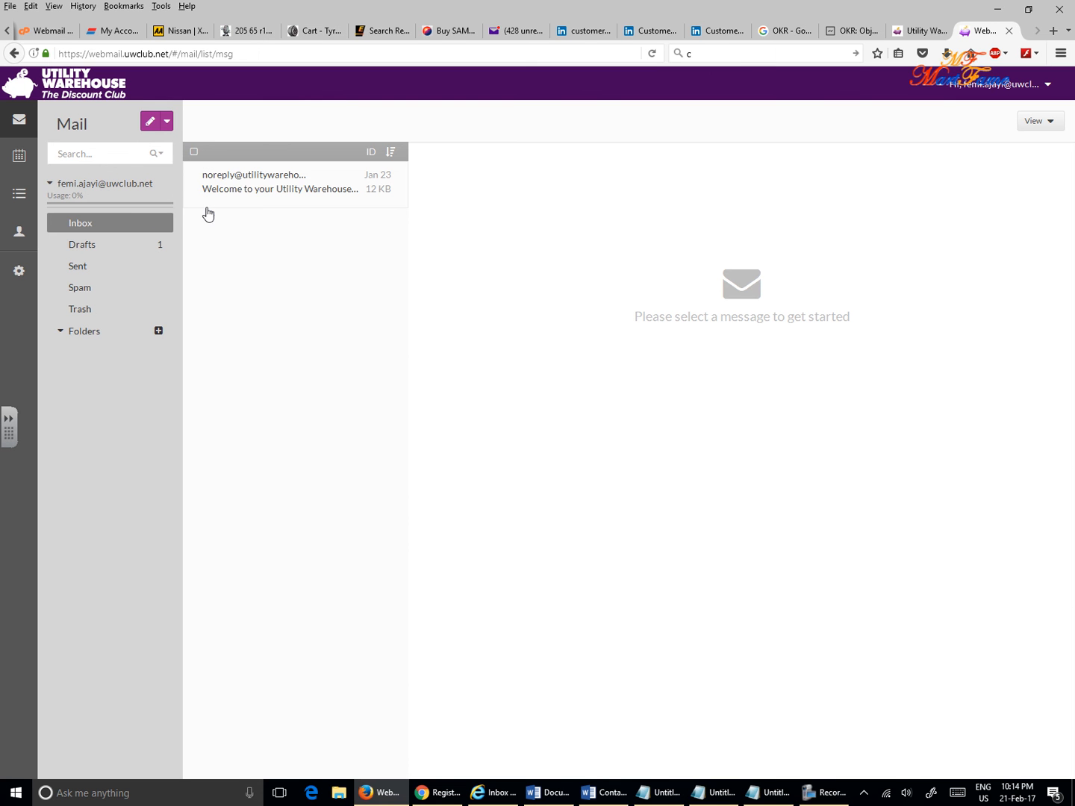
pyautogui.moveTo(109, 244)
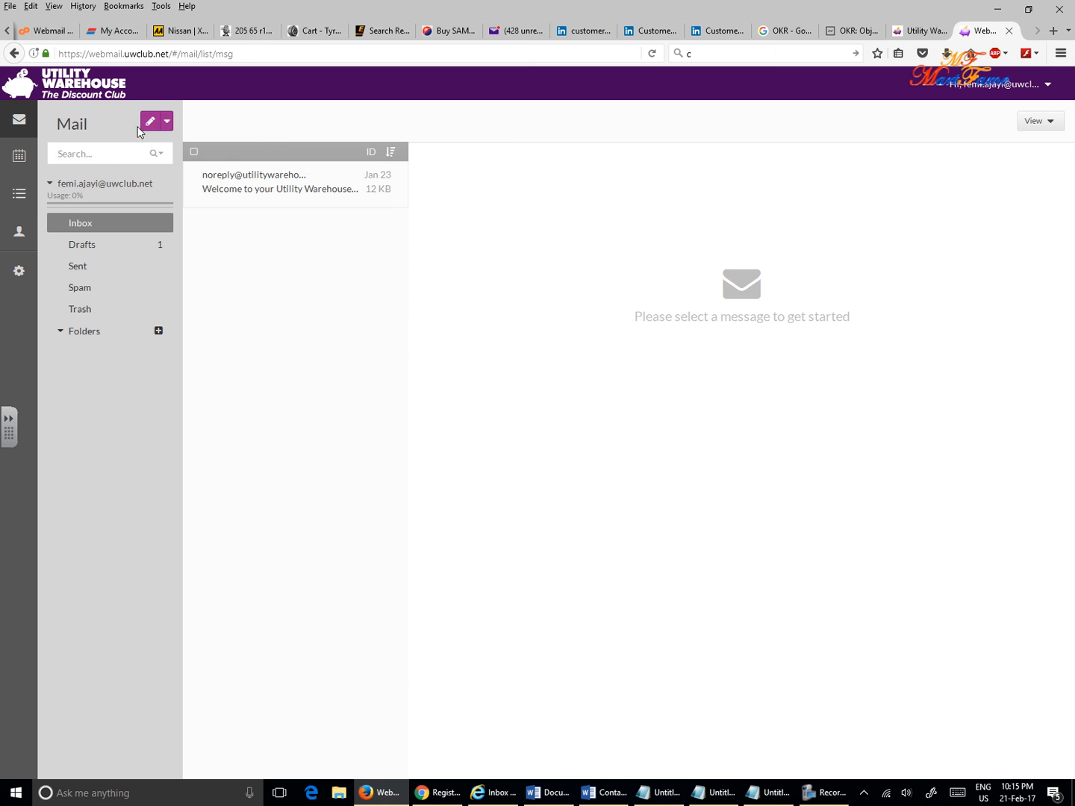
pyautogui.moveTo(152, 138)
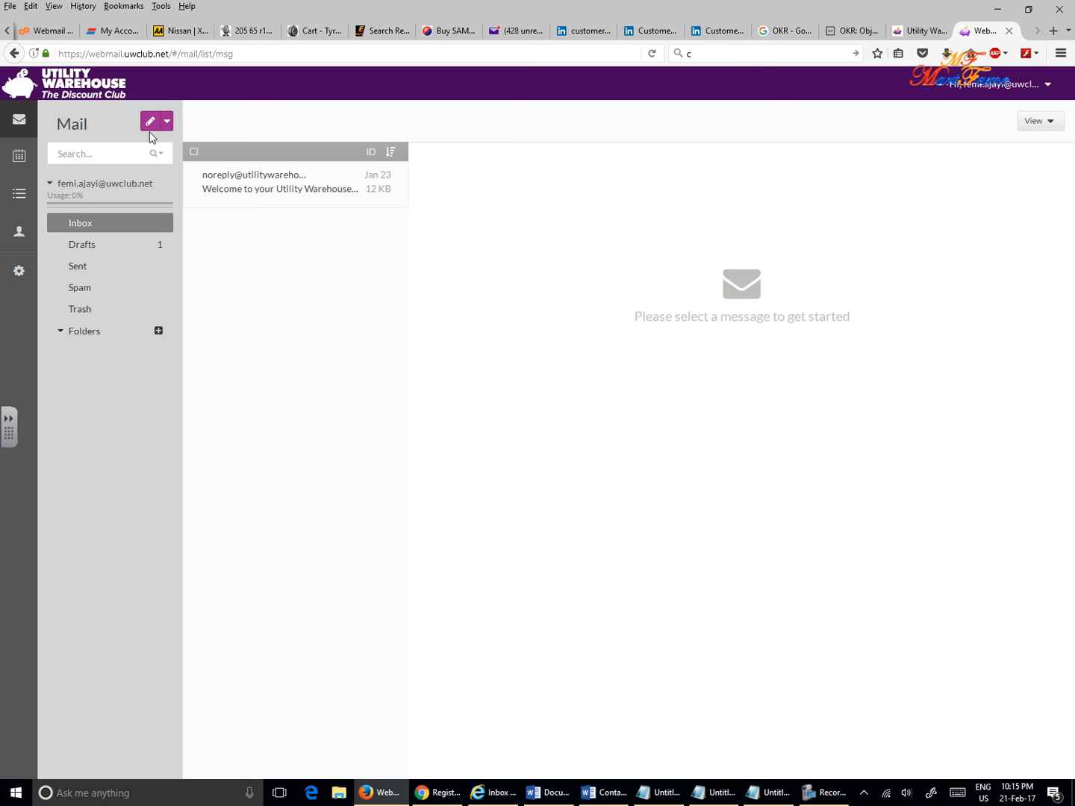
pyautogui.moveTo(150, 127)
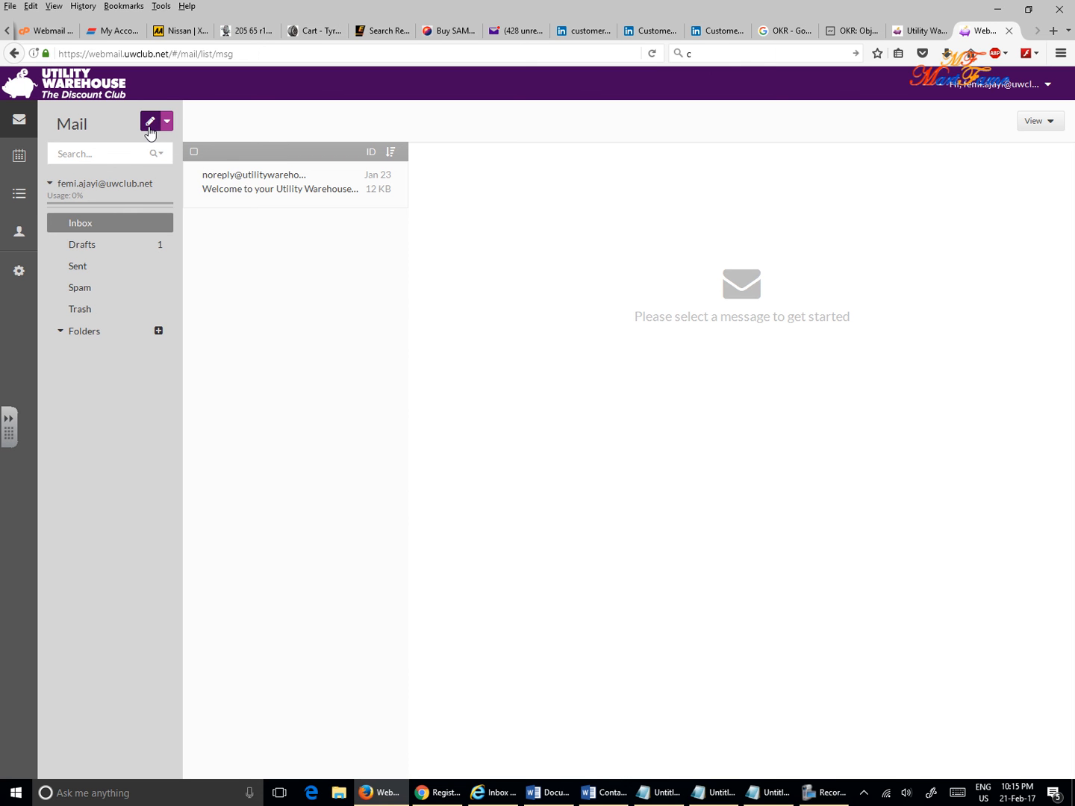
pyautogui.moveTo(150, 121)
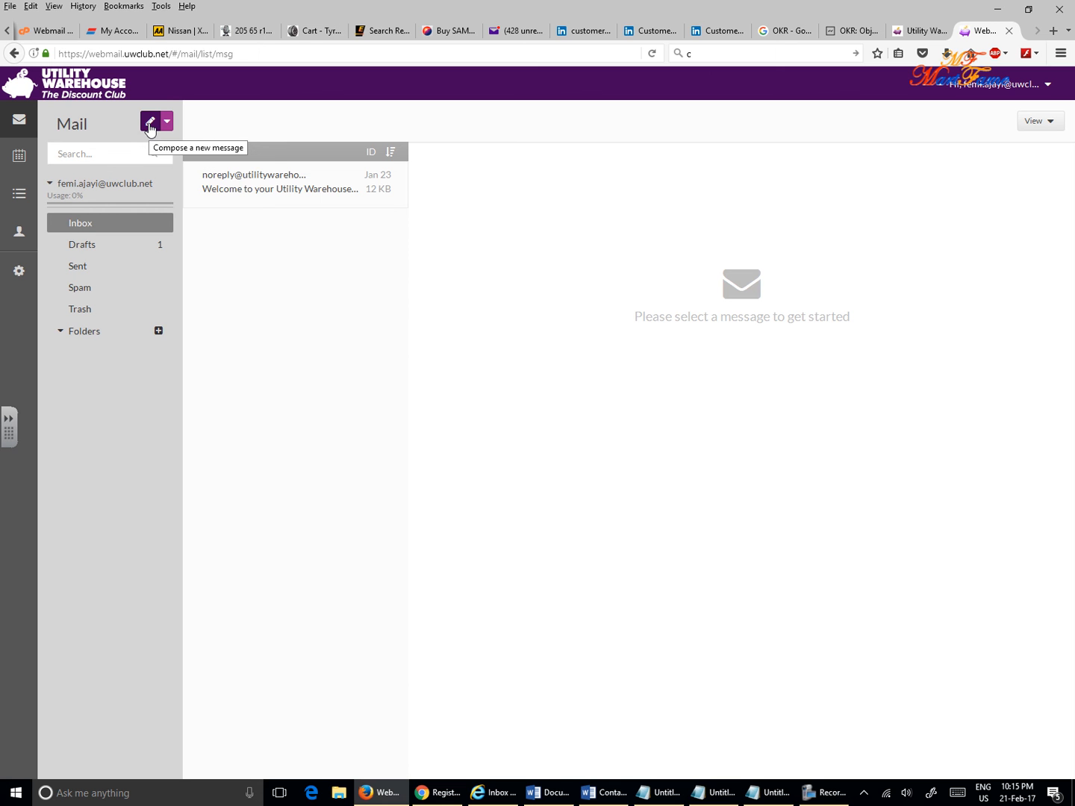
# - Start a new message and put the caret in its empty body
pyautogui.click(149, 121)
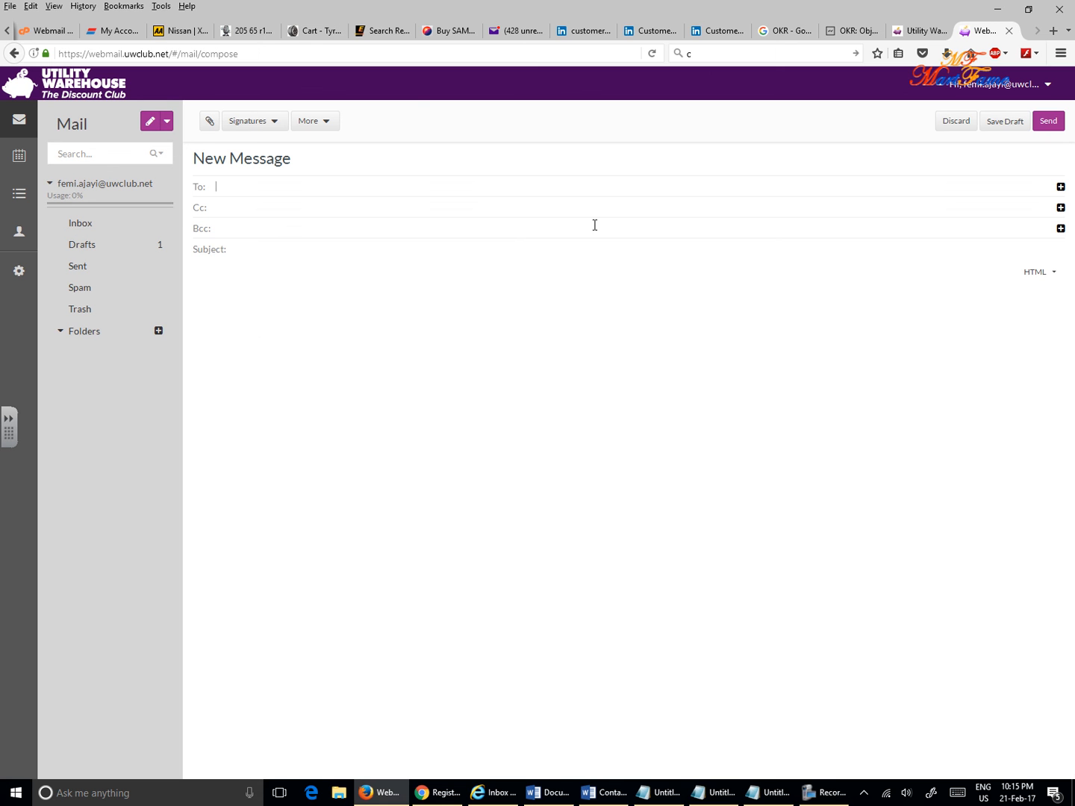
pyautogui.click(549, 295)
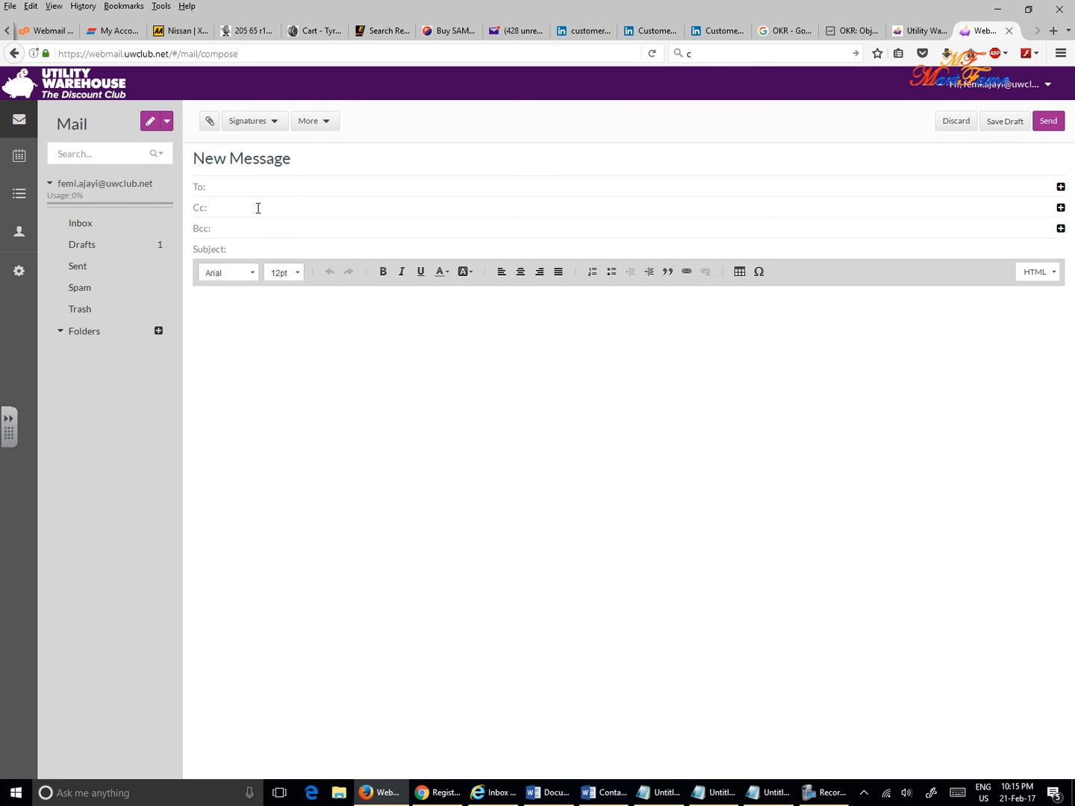
pyautogui.click(216, 207)
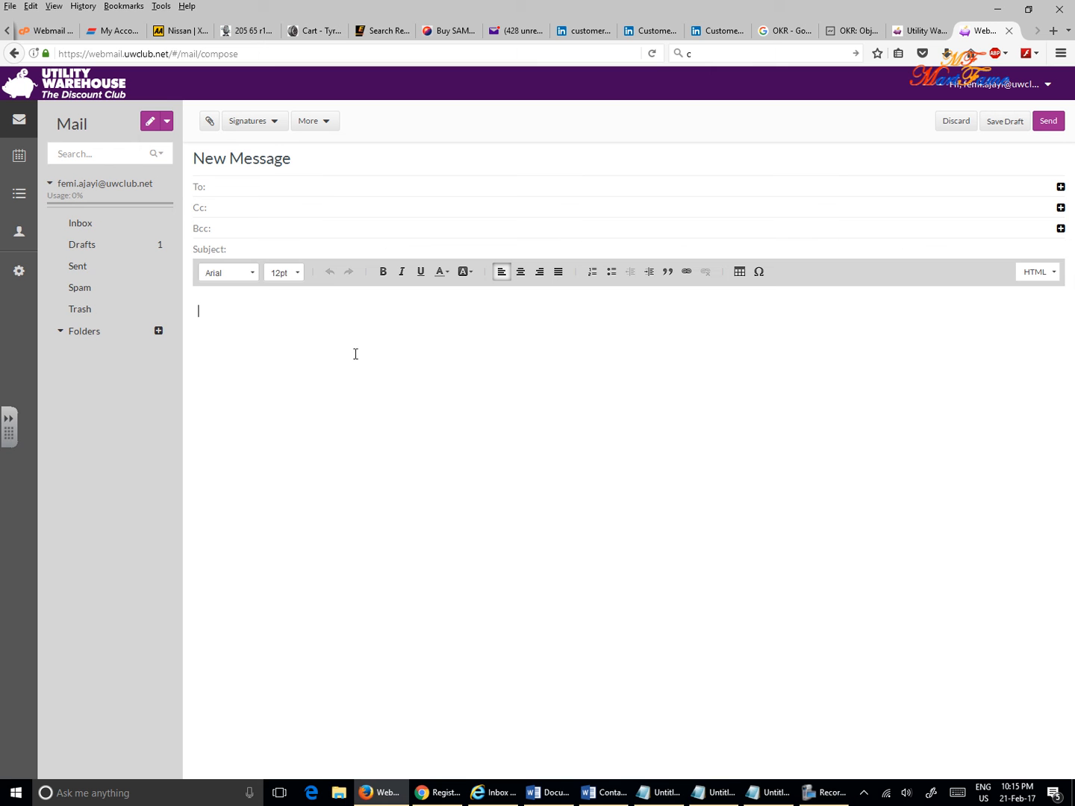
pyautogui.moveTo(423, 402)
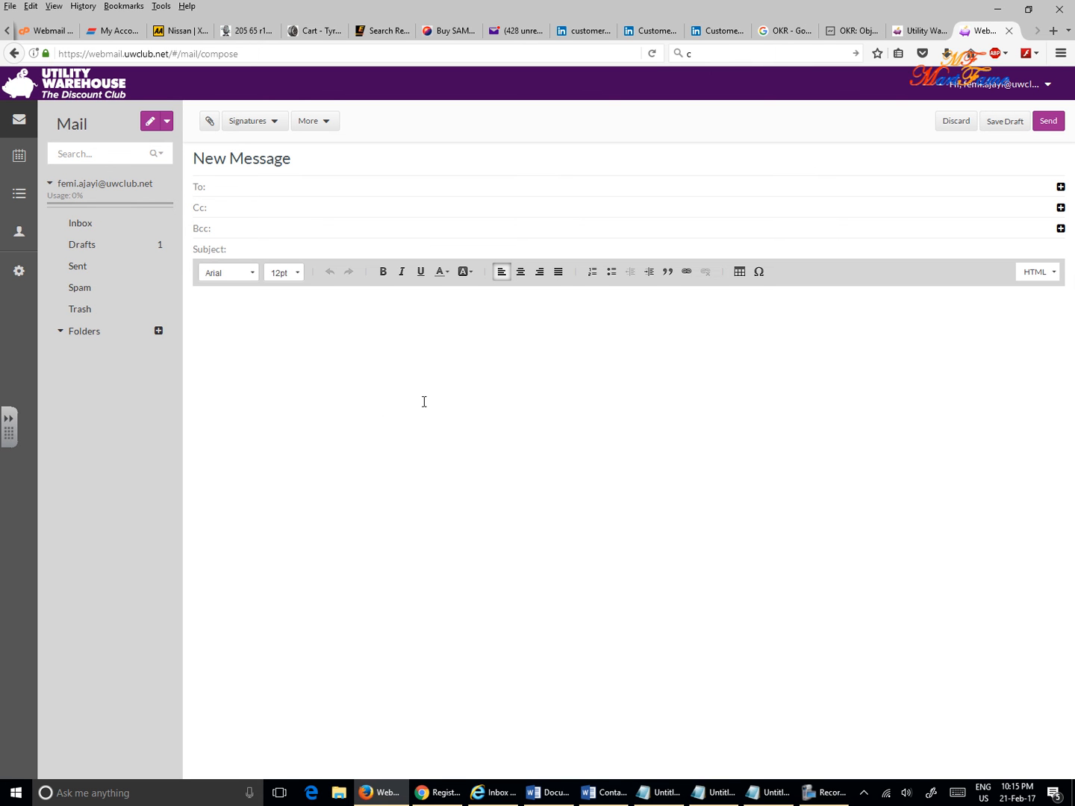
pyautogui.moveTo(949, 238)
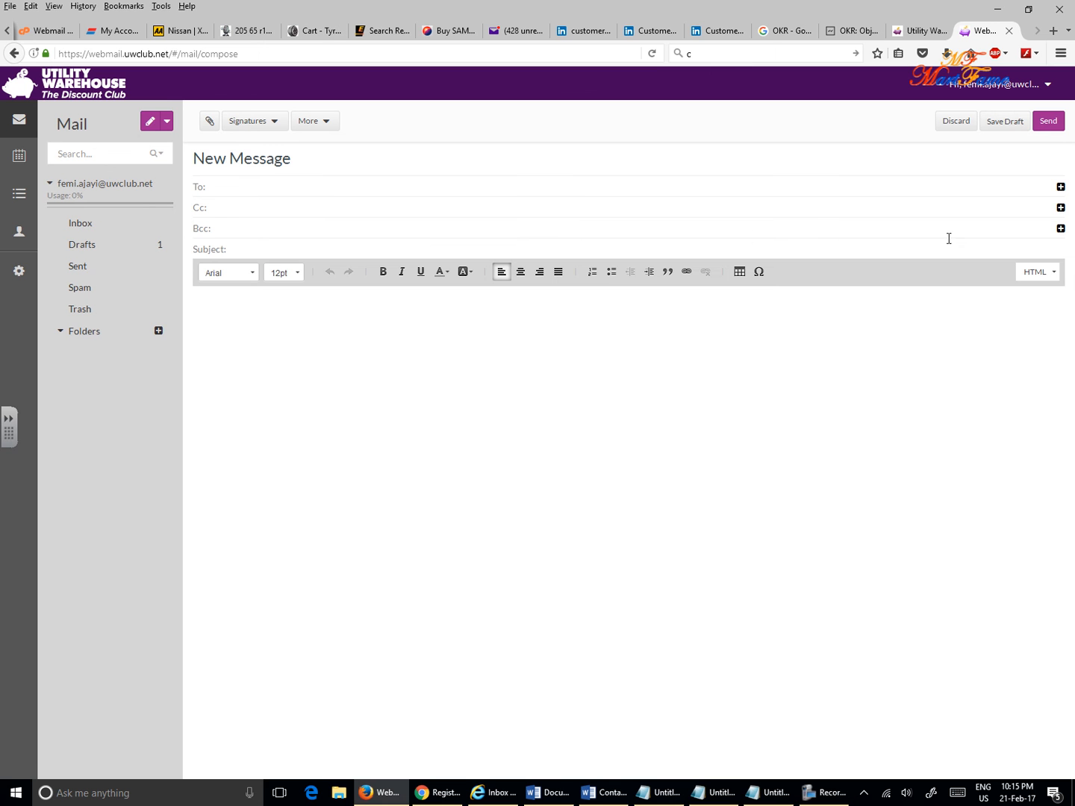
pyautogui.moveTo(1061, 188)
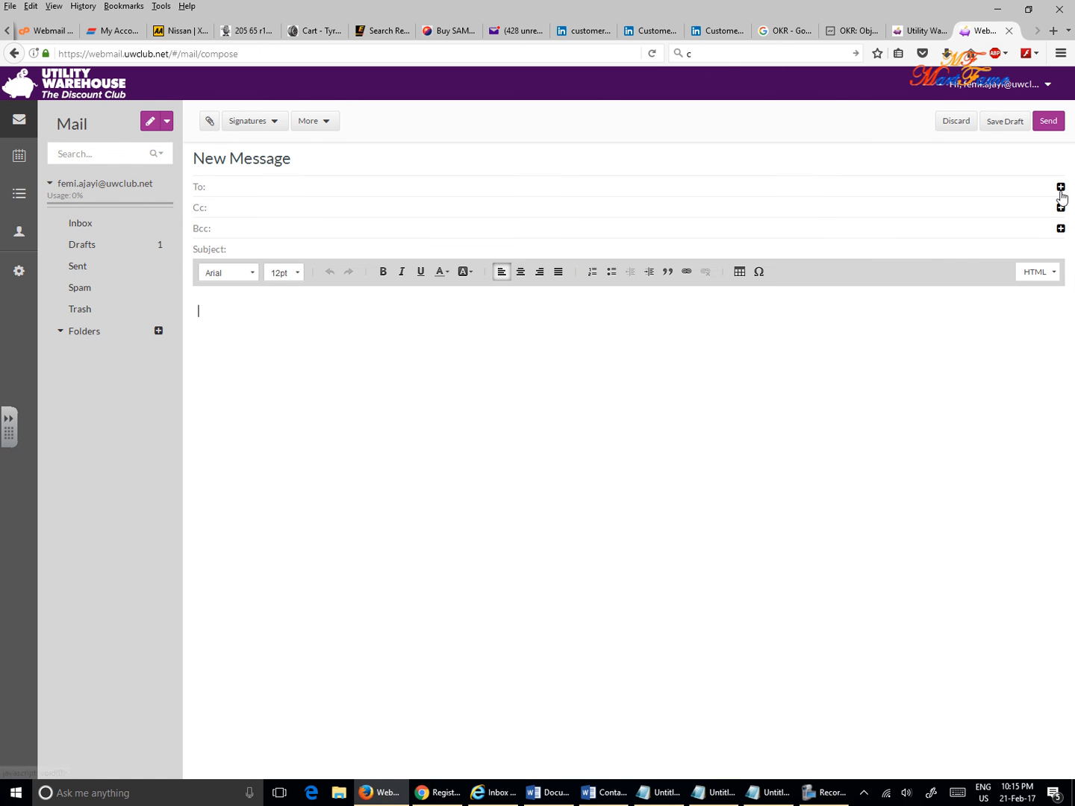
# - Open Add Contacts beside the To field and tick the single listed contact
pyautogui.click(1060, 188)
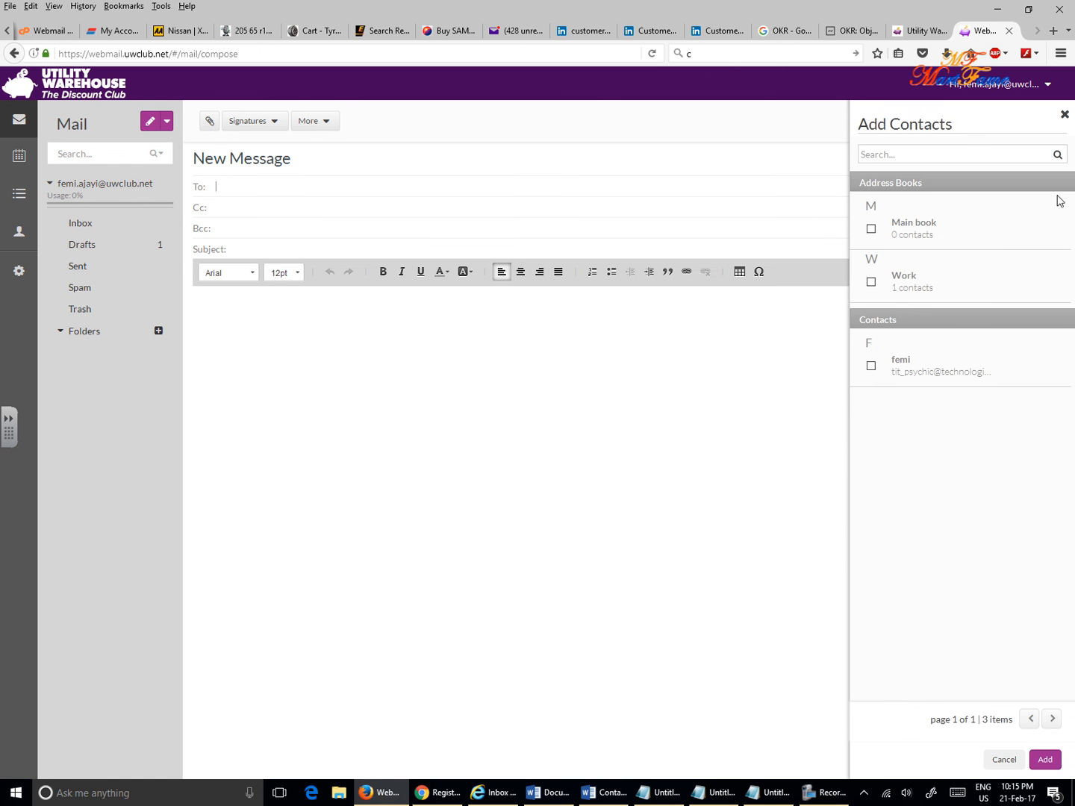
pyautogui.moveTo(952, 436)
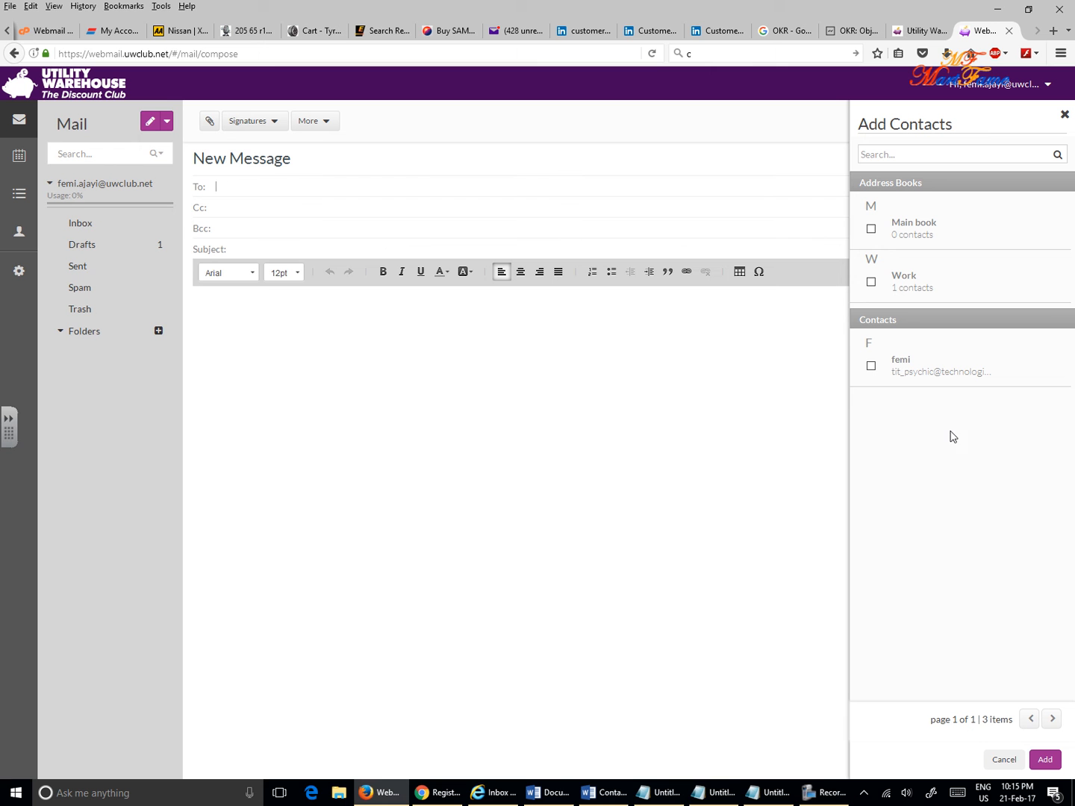
pyautogui.moveTo(1021, 144)
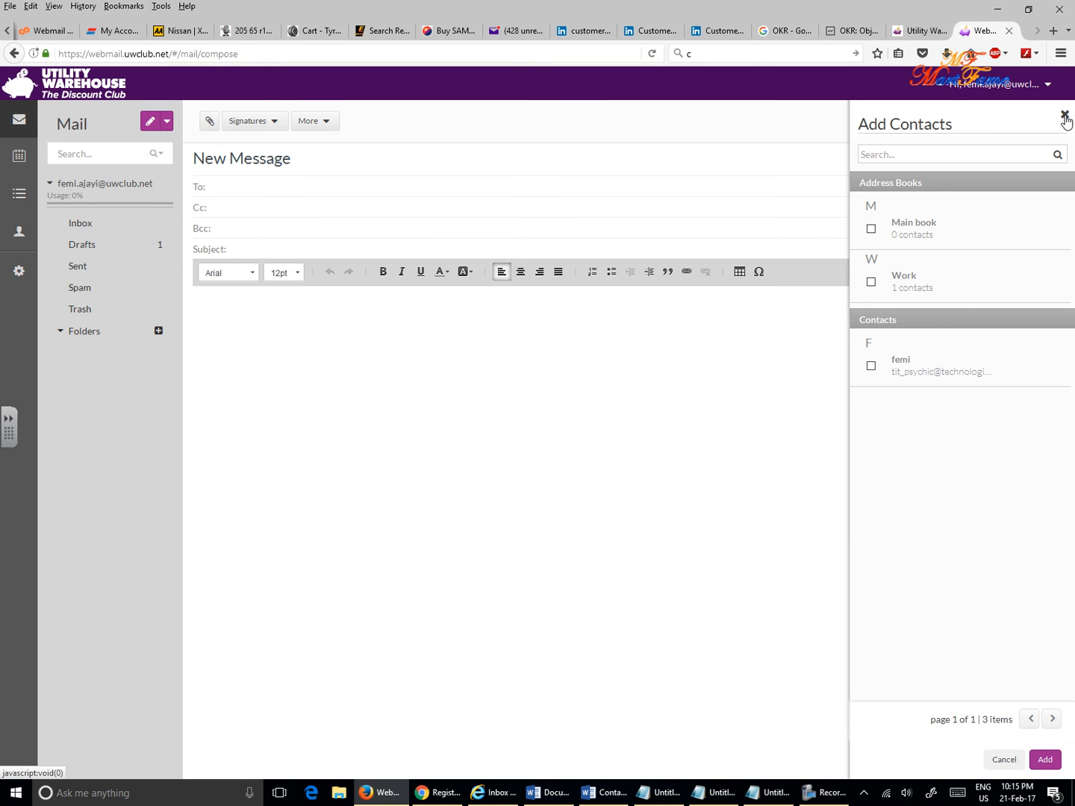
pyautogui.moveTo(904, 317)
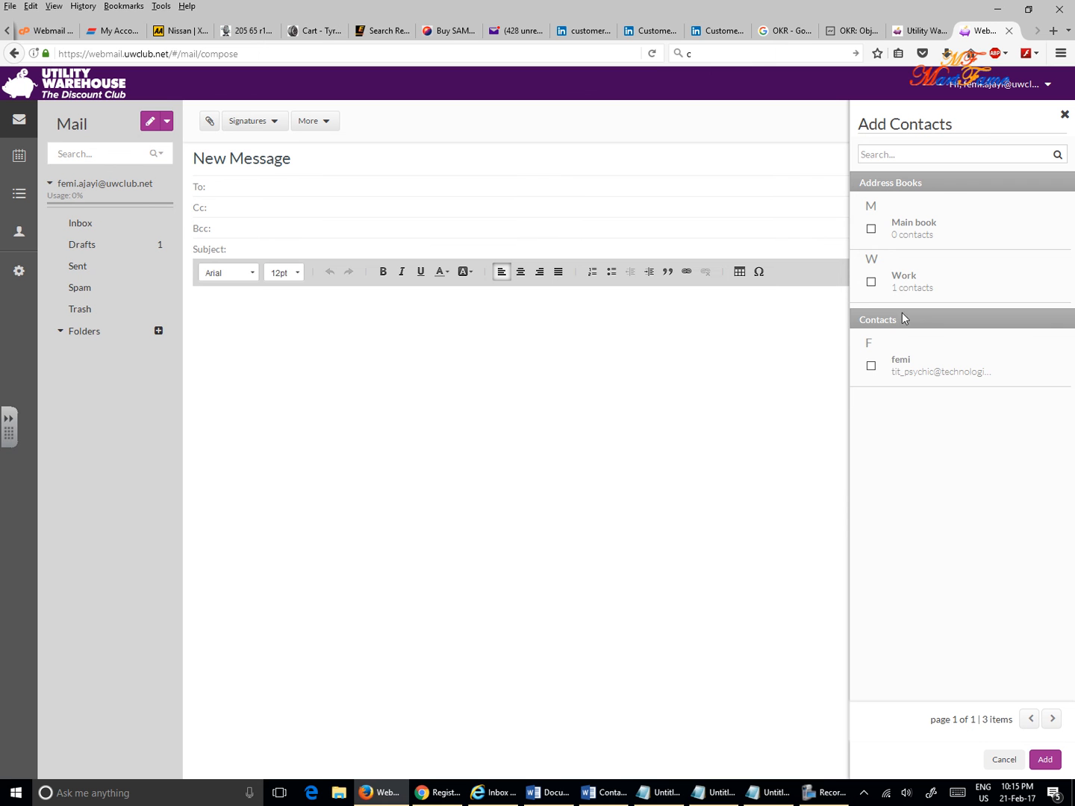
pyautogui.click(871, 366)
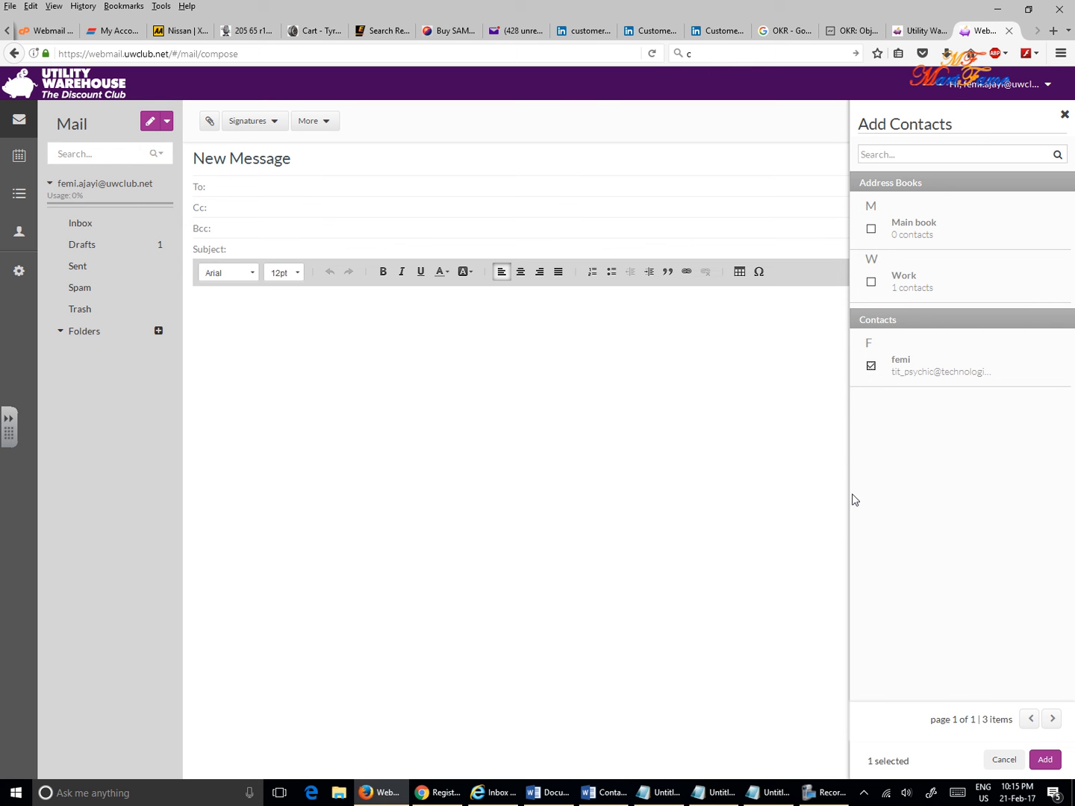
pyautogui.moveTo(873, 454)
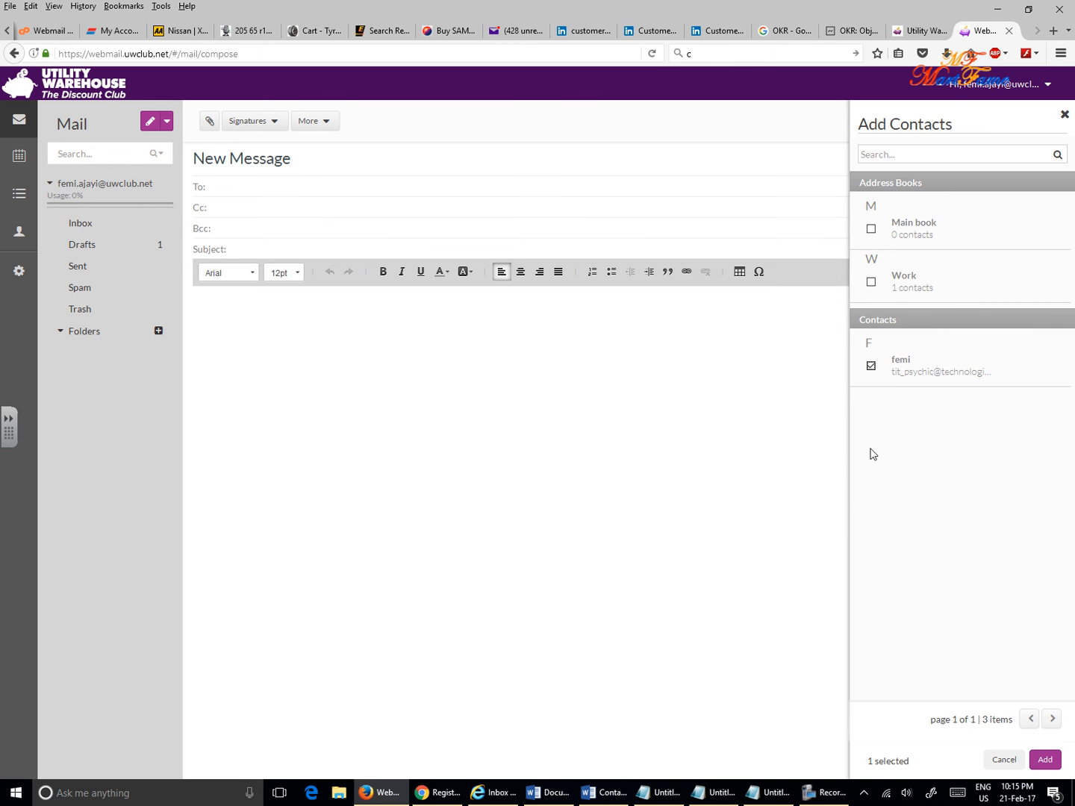
pyautogui.moveTo(912, 409)
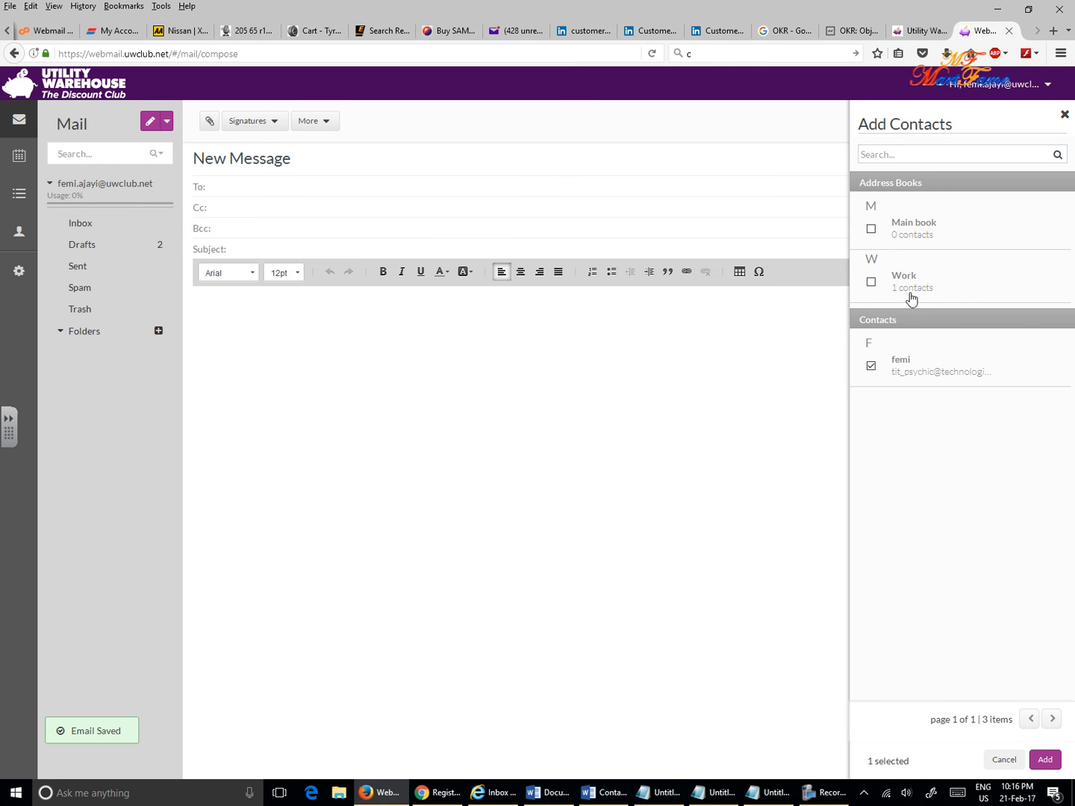
pyautogui.moveTo(1004, 649)
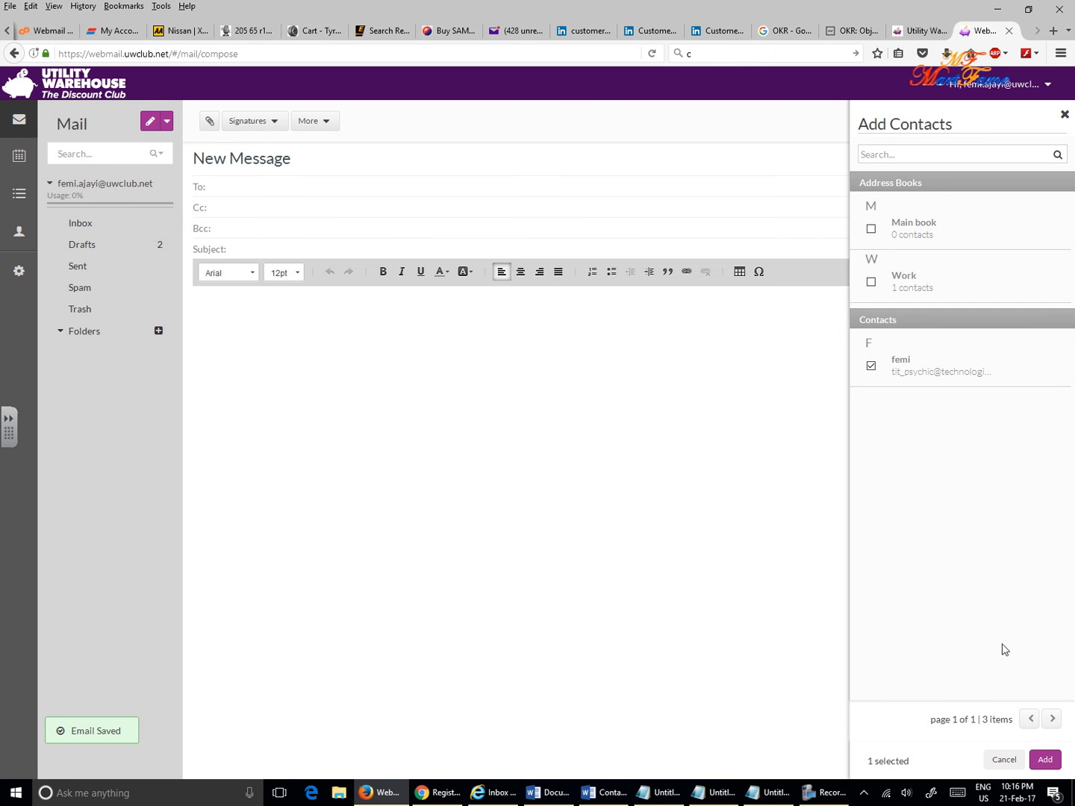
pyautogui.moveTo(1062, 121)
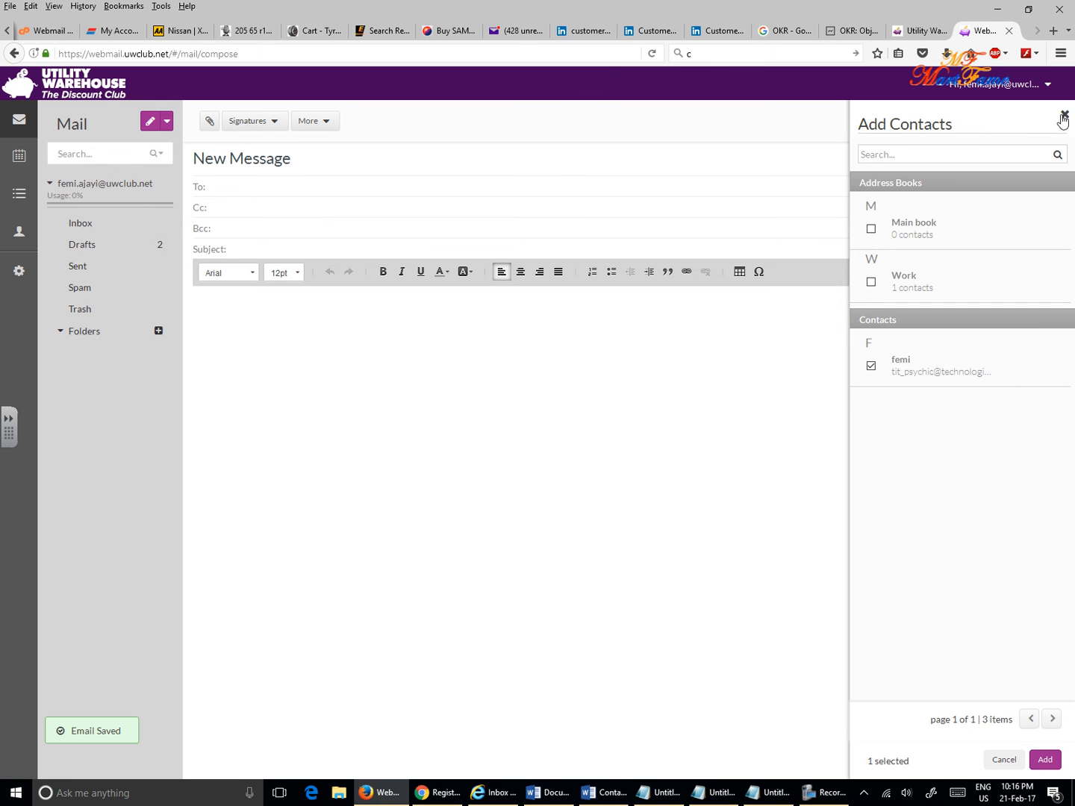
# - Dismiss the Add Contacts panel without adding the ticked contact
pyautogui.click(1063, 119)
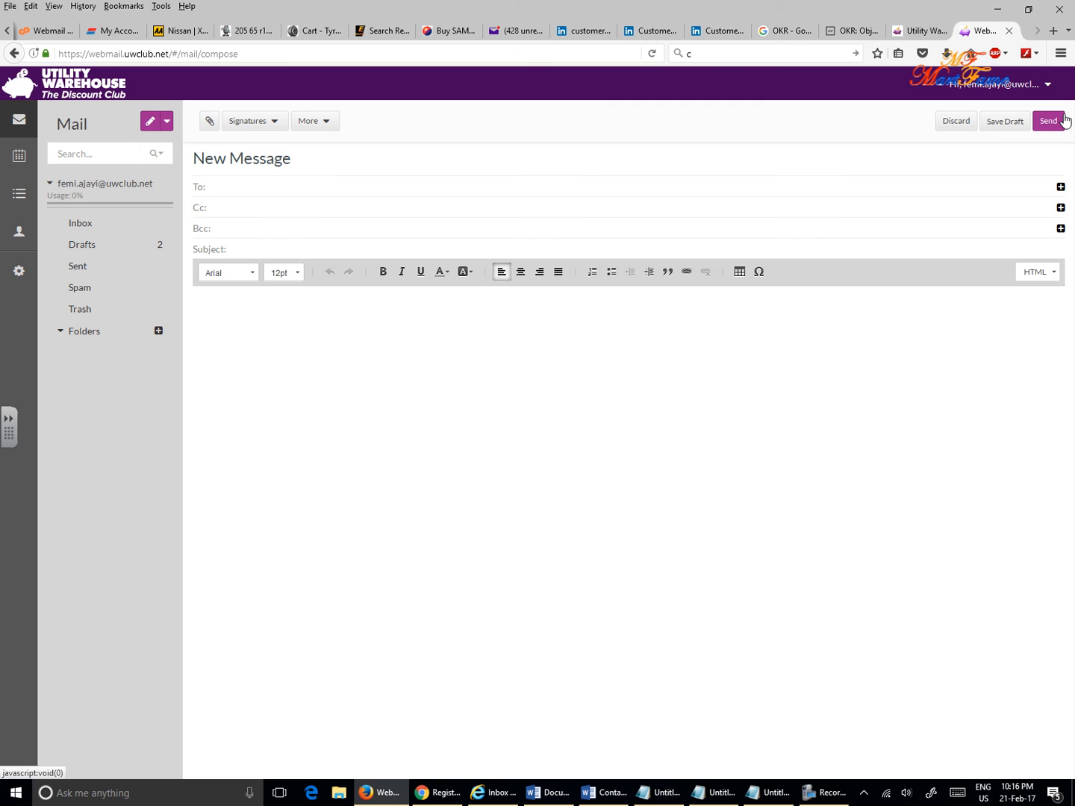
pyautogui.moveTo(1004, 121)
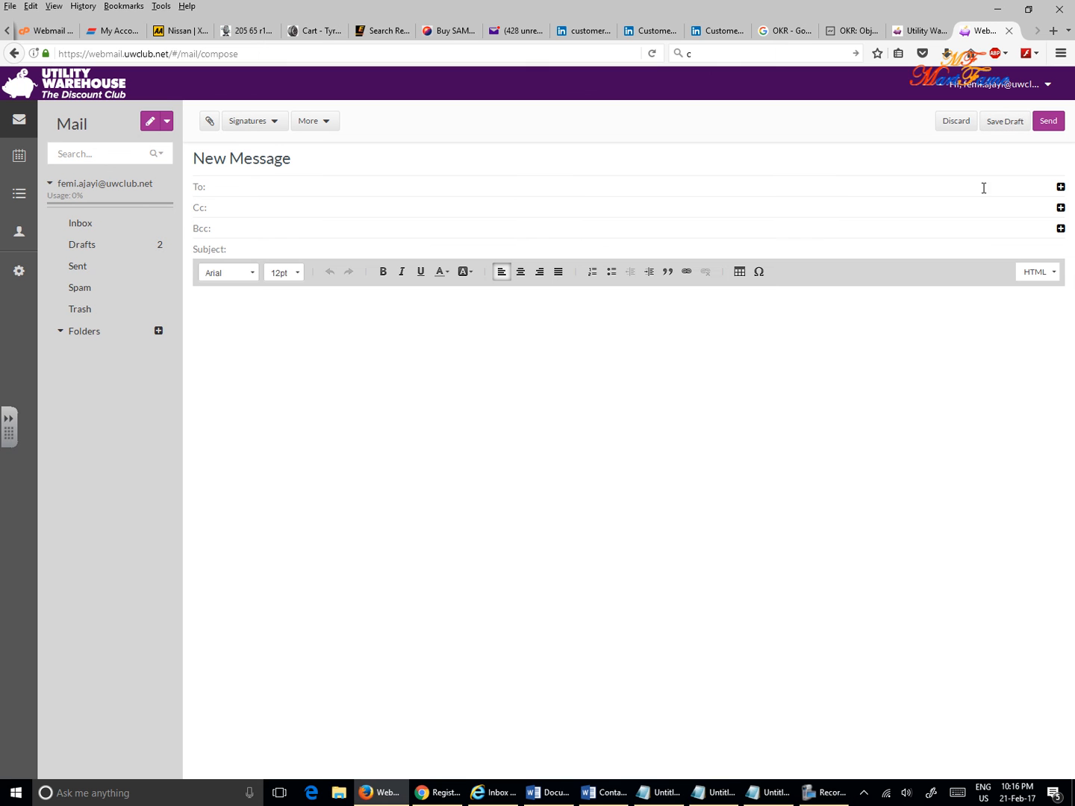
pyautogui.moveTo(747, 487)
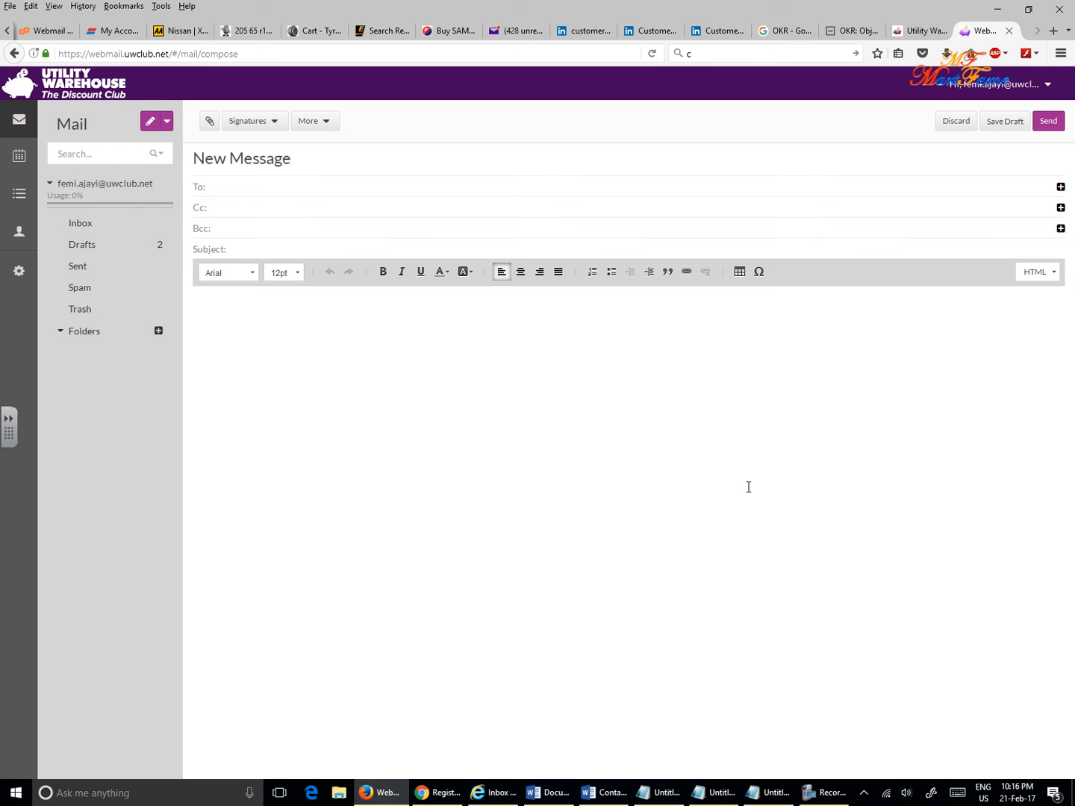
pyautogui.moveTo(750, 493)
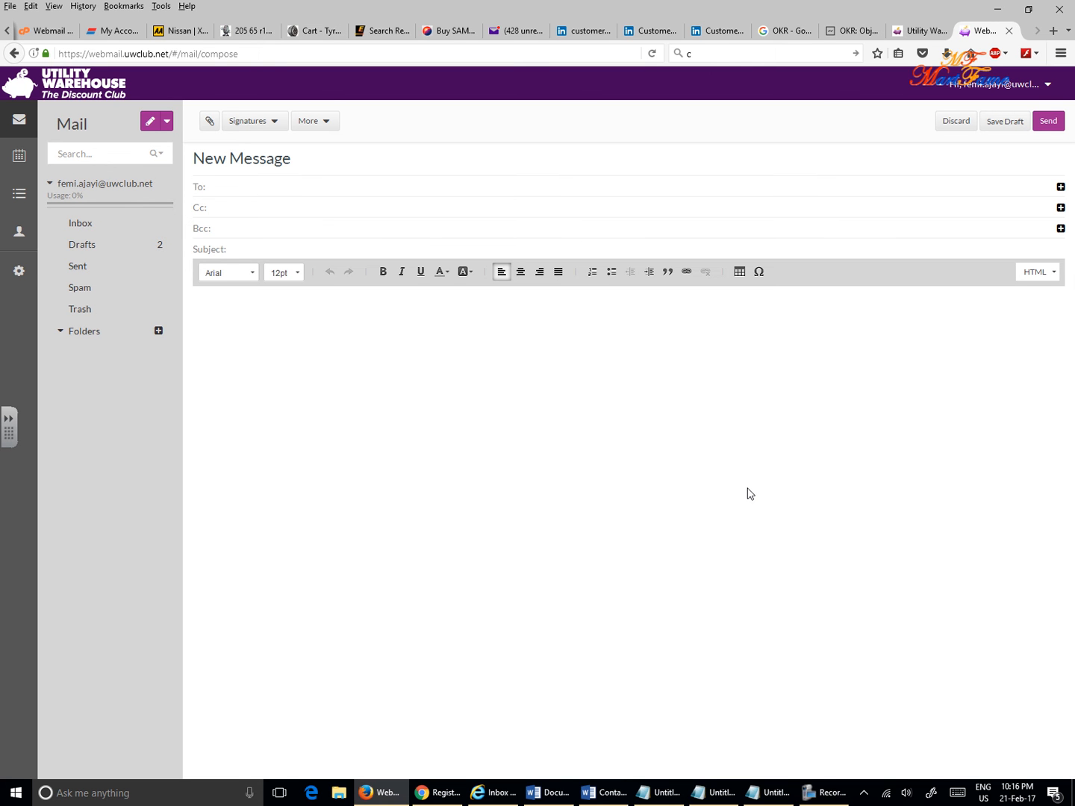
pyautogui.moveTo(700, 568)
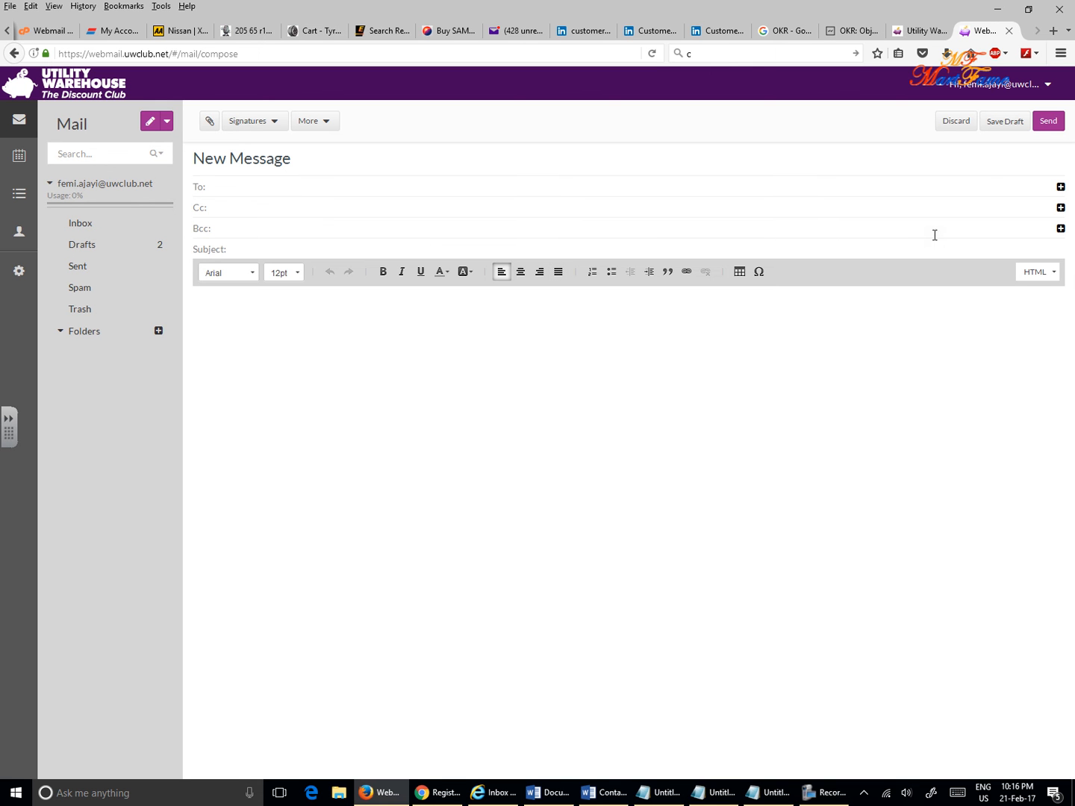
pyautogui.moveTo(955, 120)
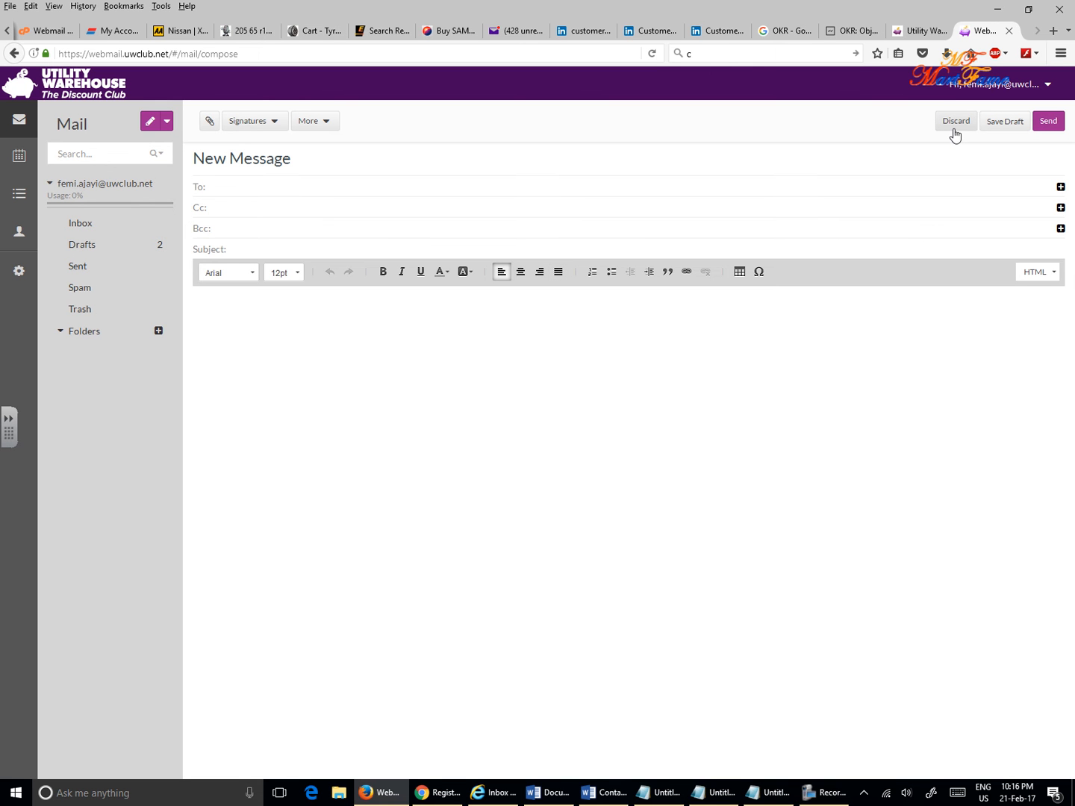
pyautogui.moveTo(898, 301)
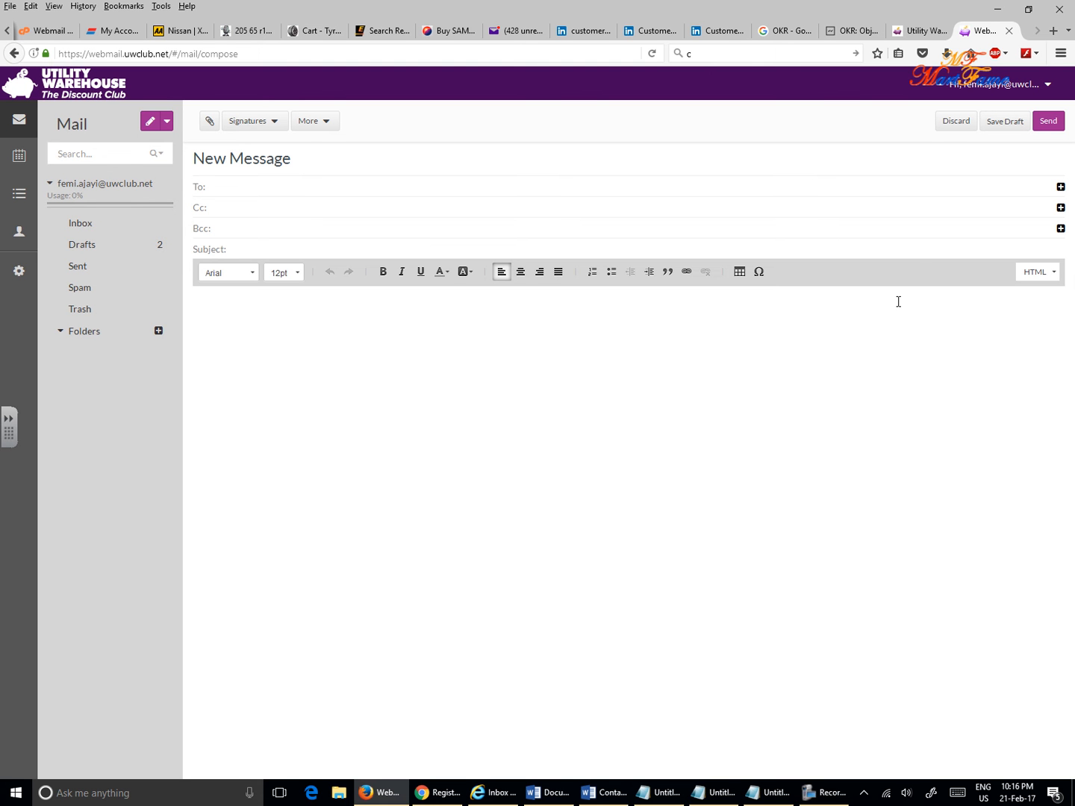
pyautogui.moveTo(828, 762)
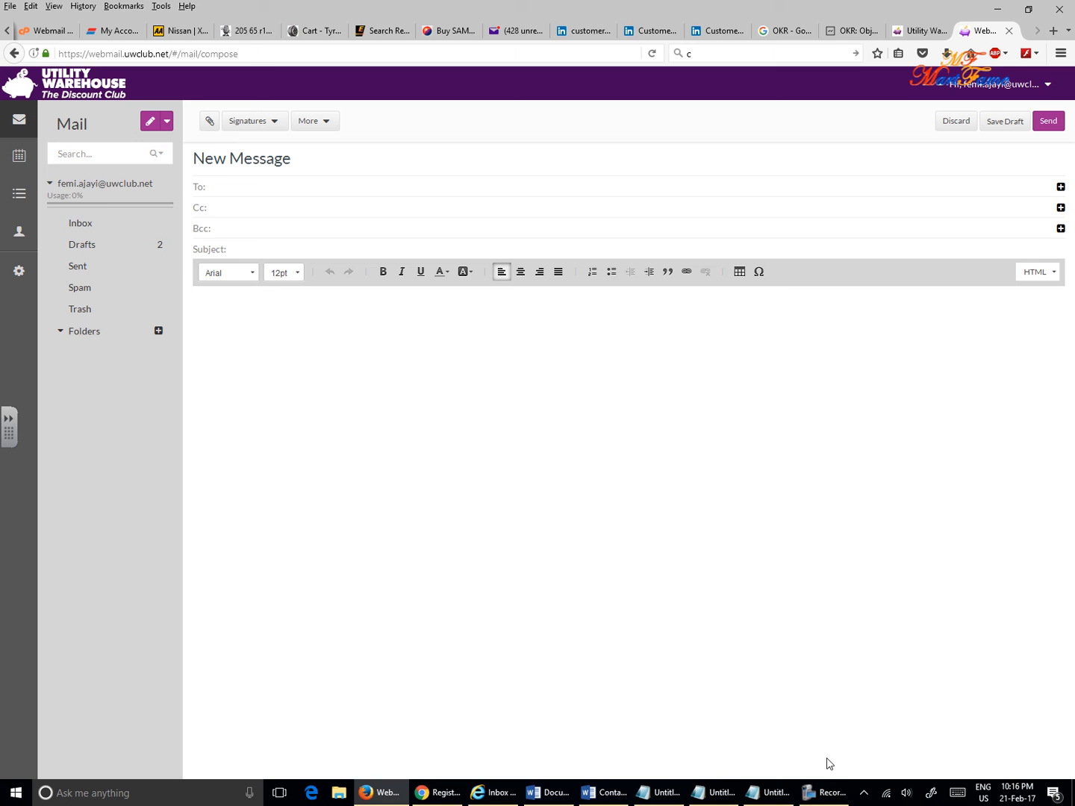